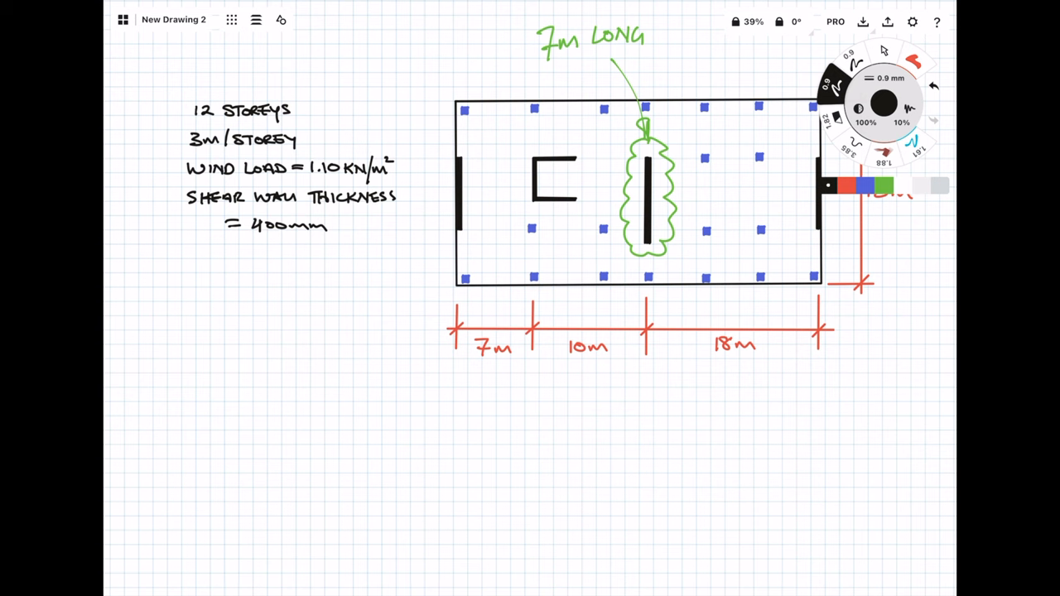
- Draw the vertical wall with fixed-base hatching and wind load arrows along its height
left_click_drag(308, 263, 308, 414)
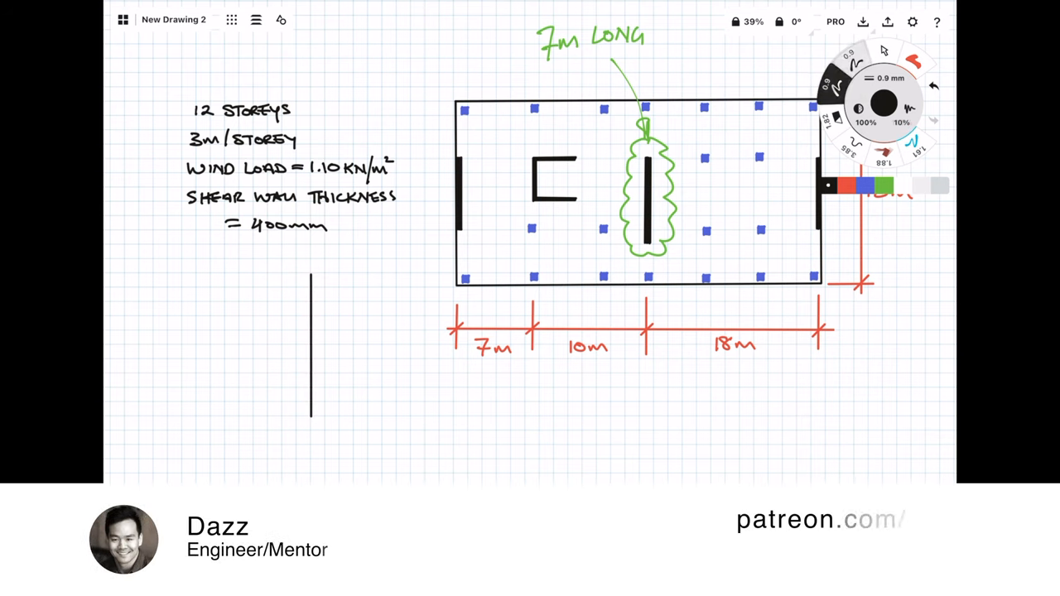
left_click_drag(290, 418, 327, 418)
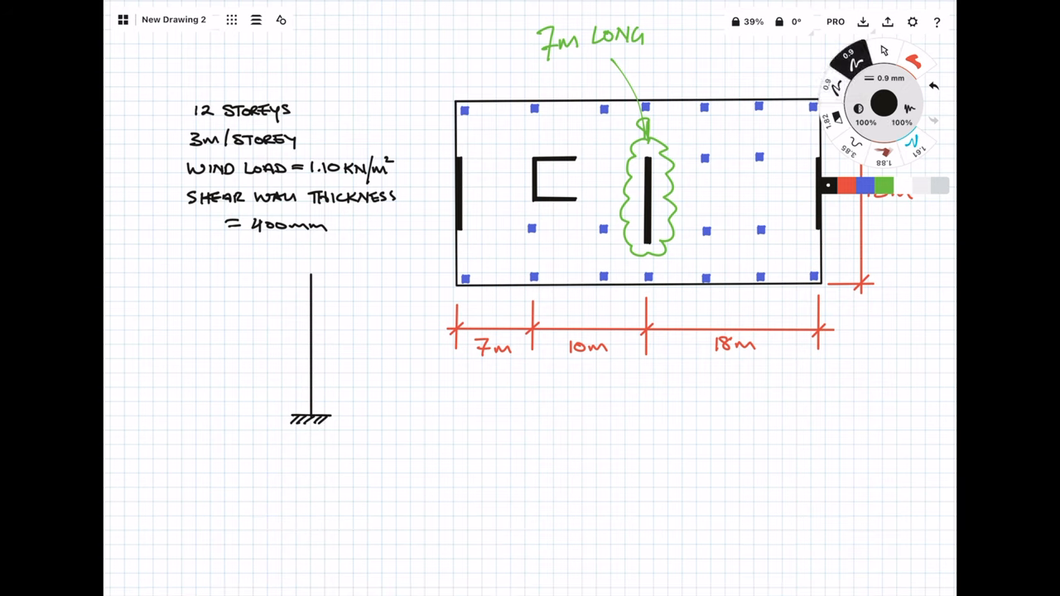
left_click_drag(268, 269, 267, 418)
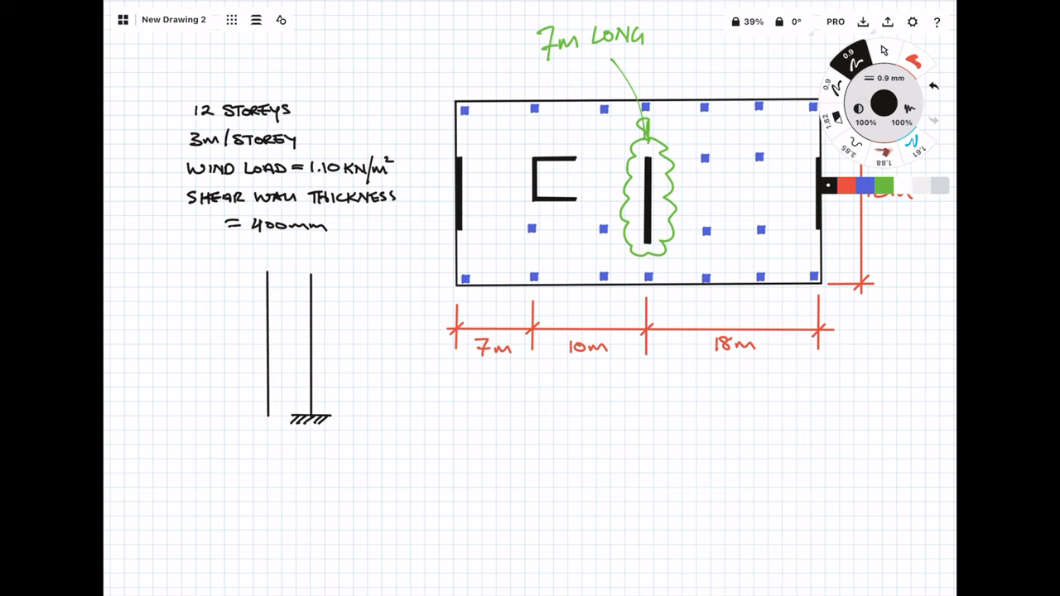
left_click_drag(265, 273, 265, 414)
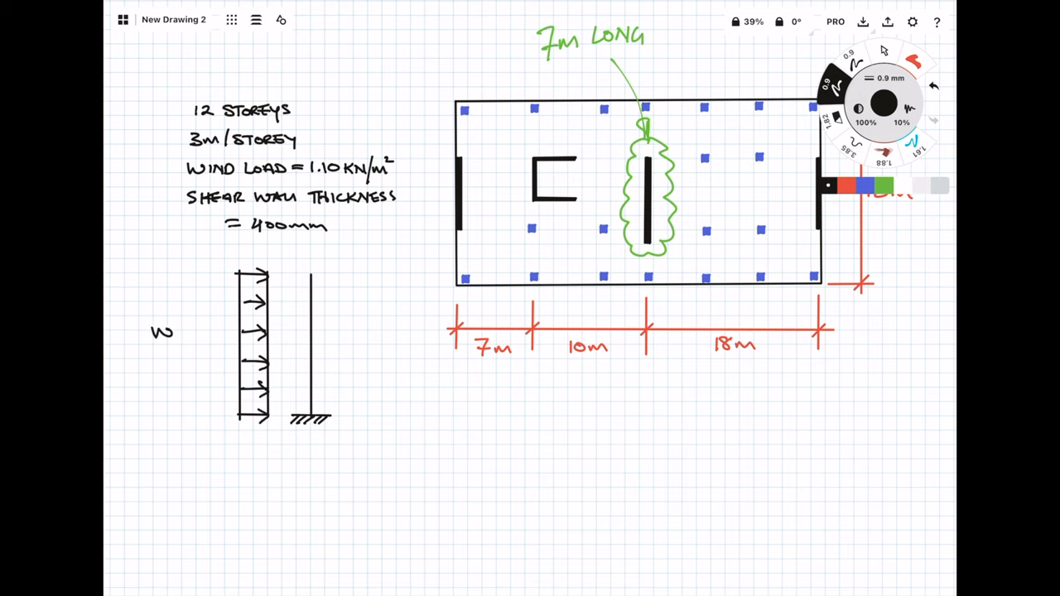
- Label the arrows WIND, then add the base moment and 36 m height dimension
type("WIND")
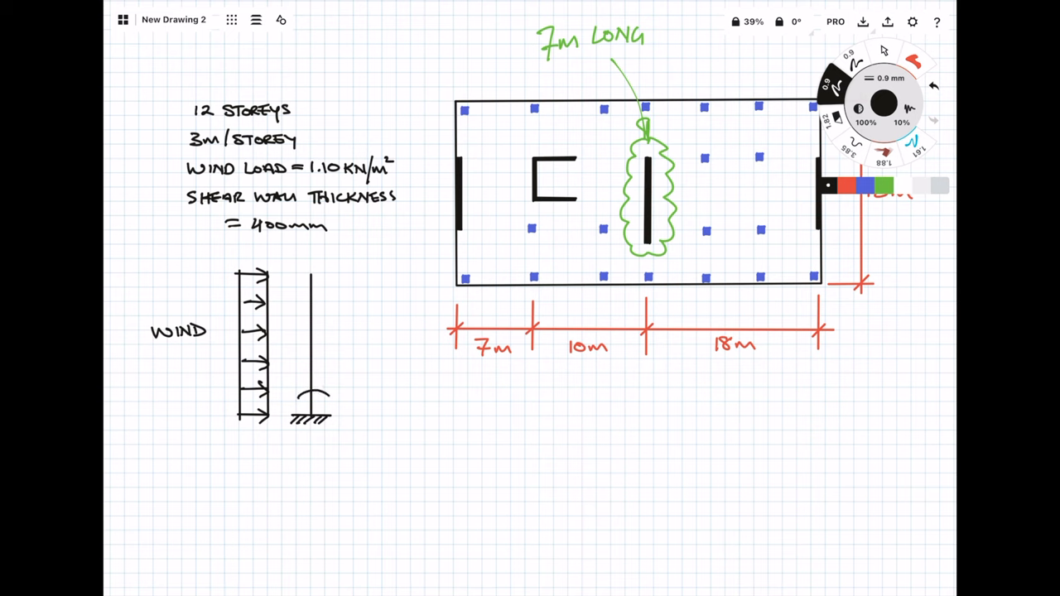
left_click_drag(318, 396, 360, 395)
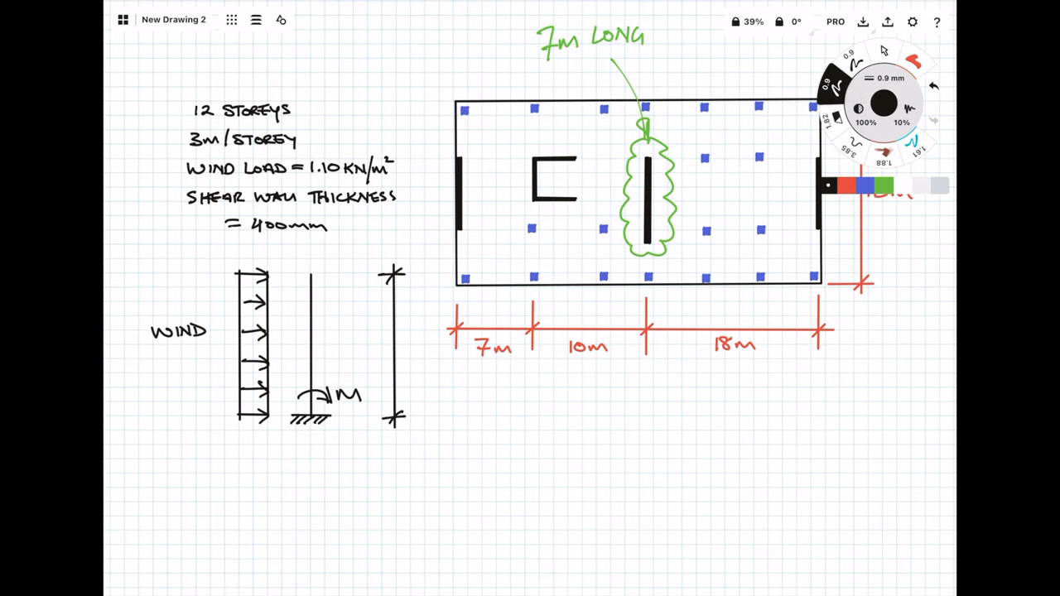
left_click_drag(396, 339, 399, 364)
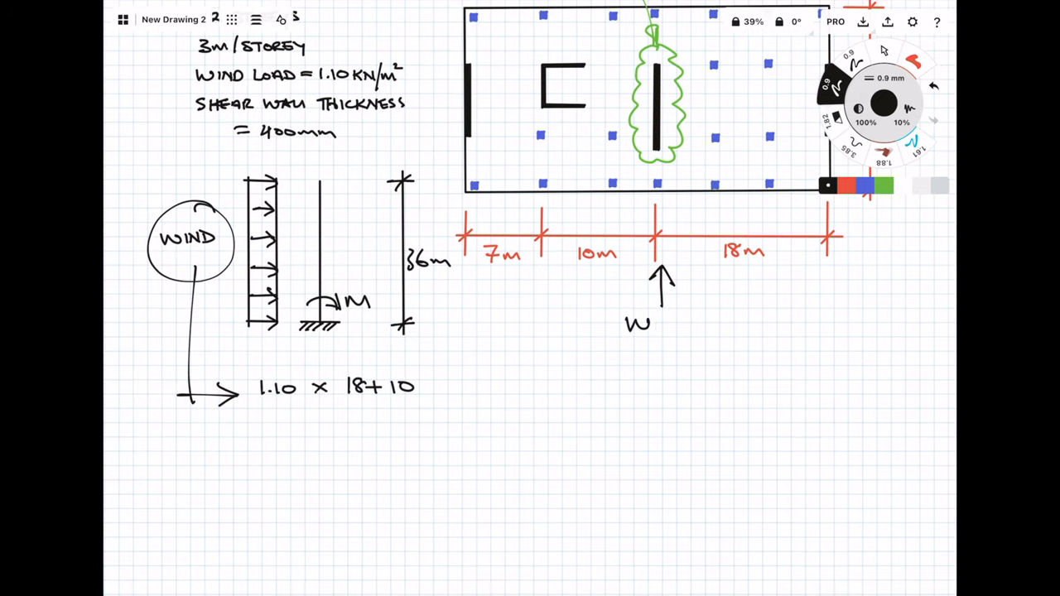
- Write the wind line load 15.4 kN/m (SLS) and × 1.5 factor = 23.1 kN/m (ULS)
type("IND")
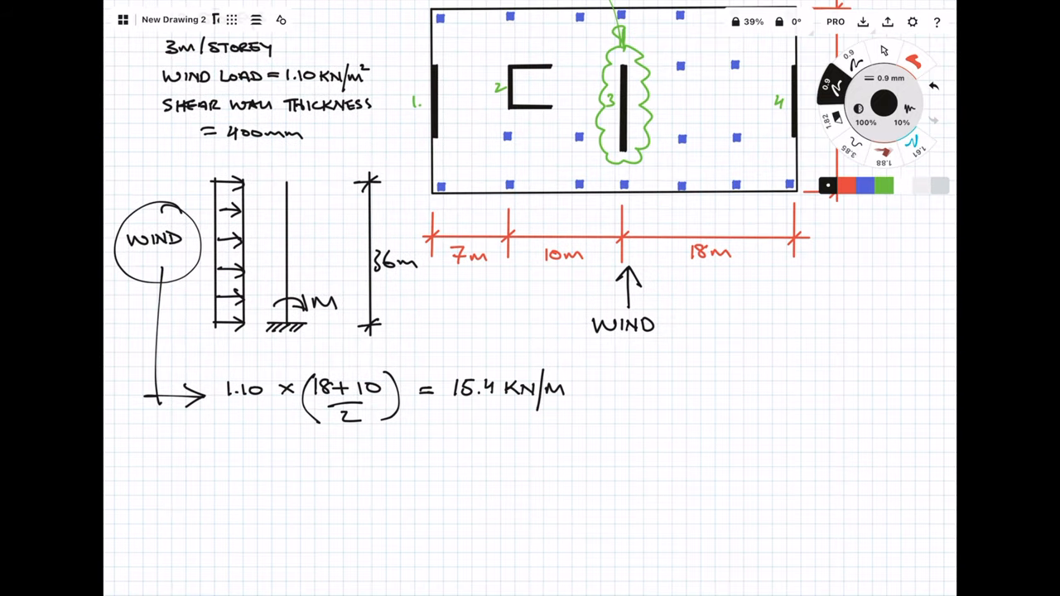
type("(SLS)")
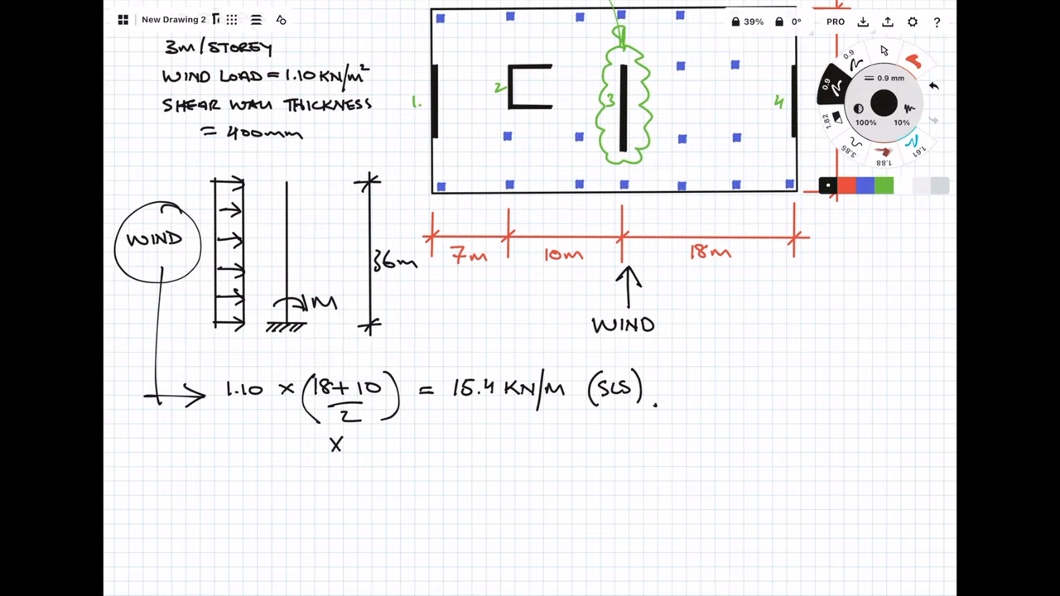
type("X 1.5 FACTOR = 23.1 KN/M (ULS).")
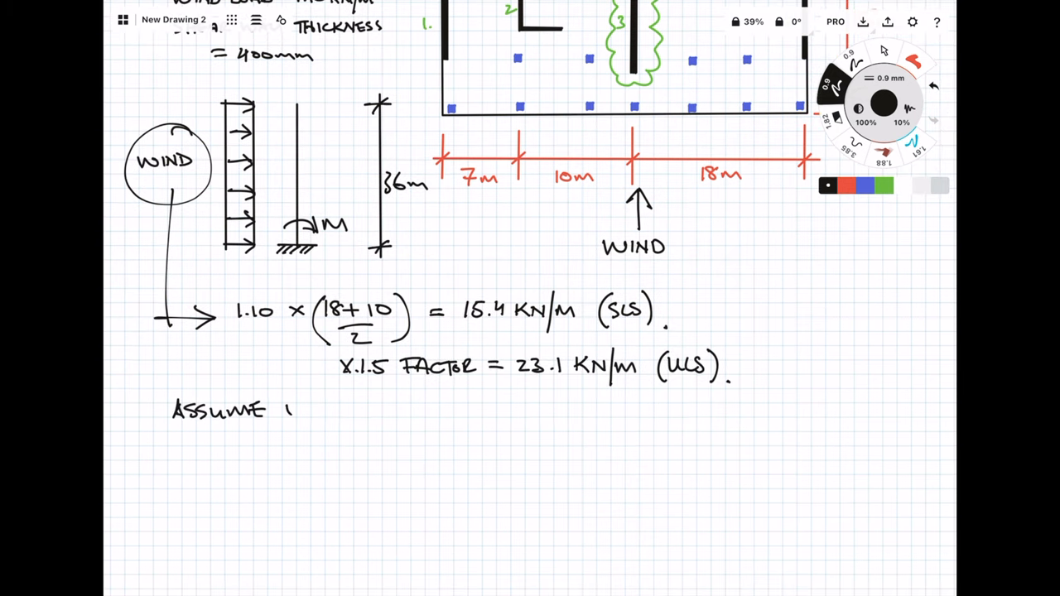
- Note the wall attracts a 200 kN/m factored axial load
type("WSKU ATTRA")
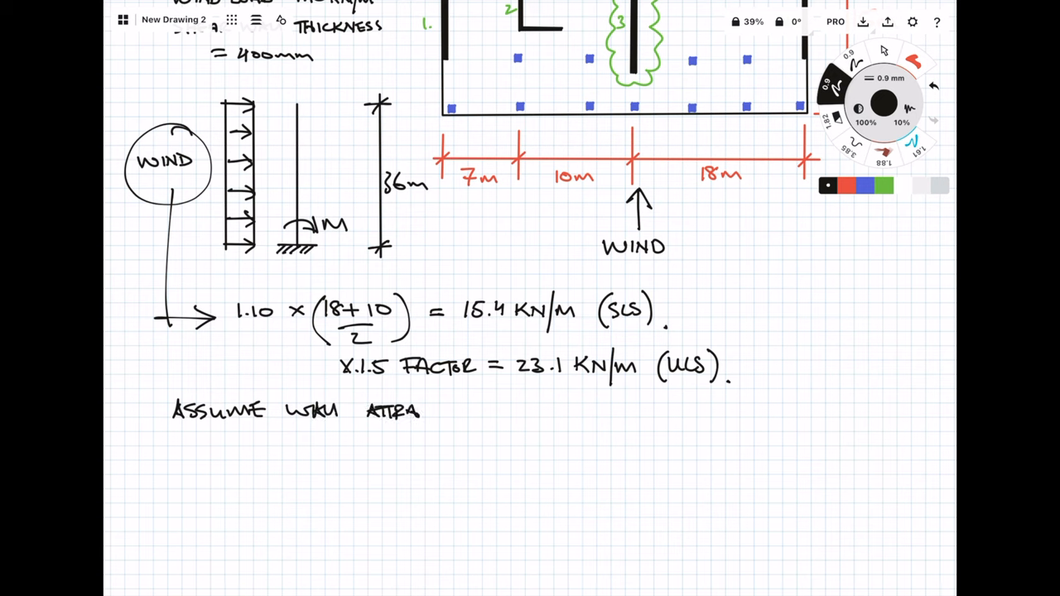
type("CTS")
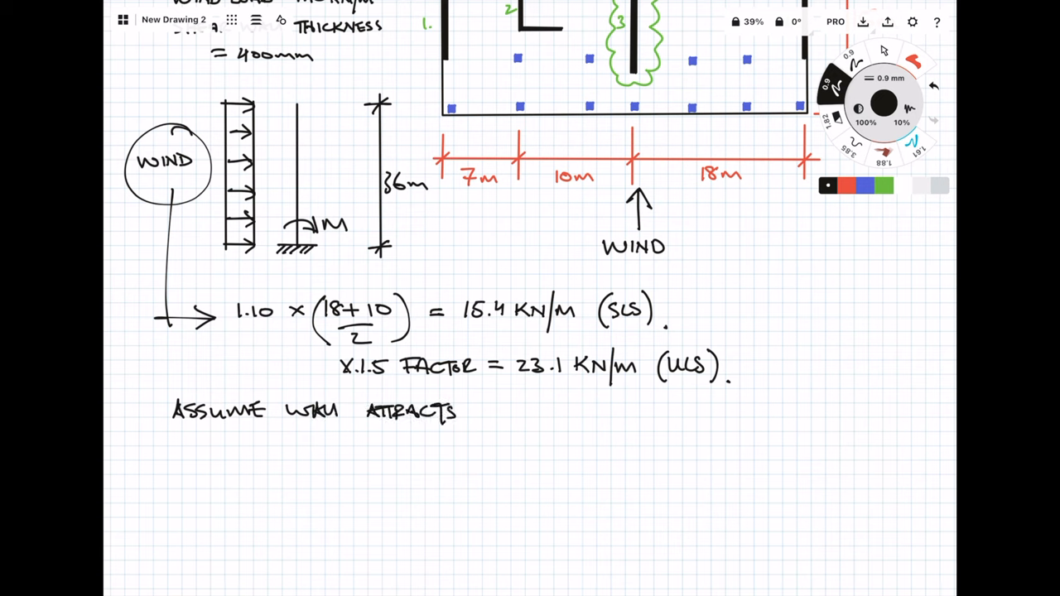
type("200KN/m")
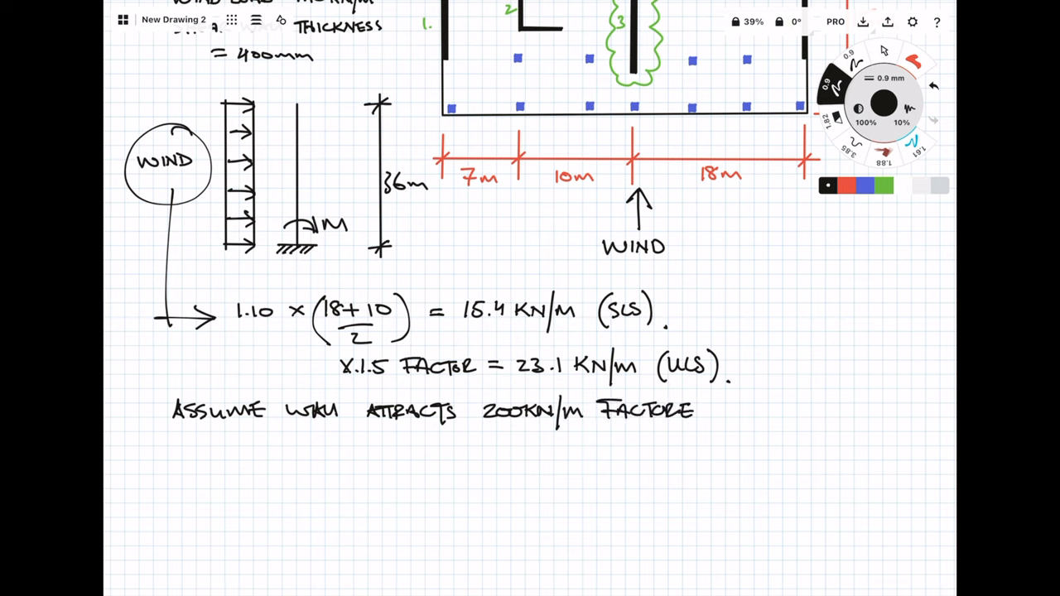
type("AXIAL")
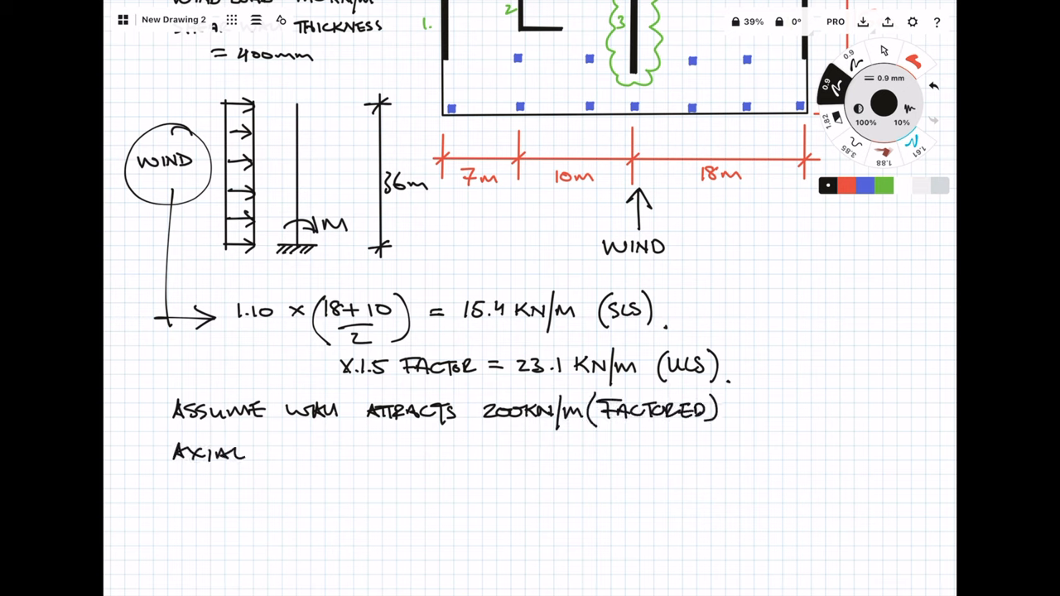
type("LOAD -")
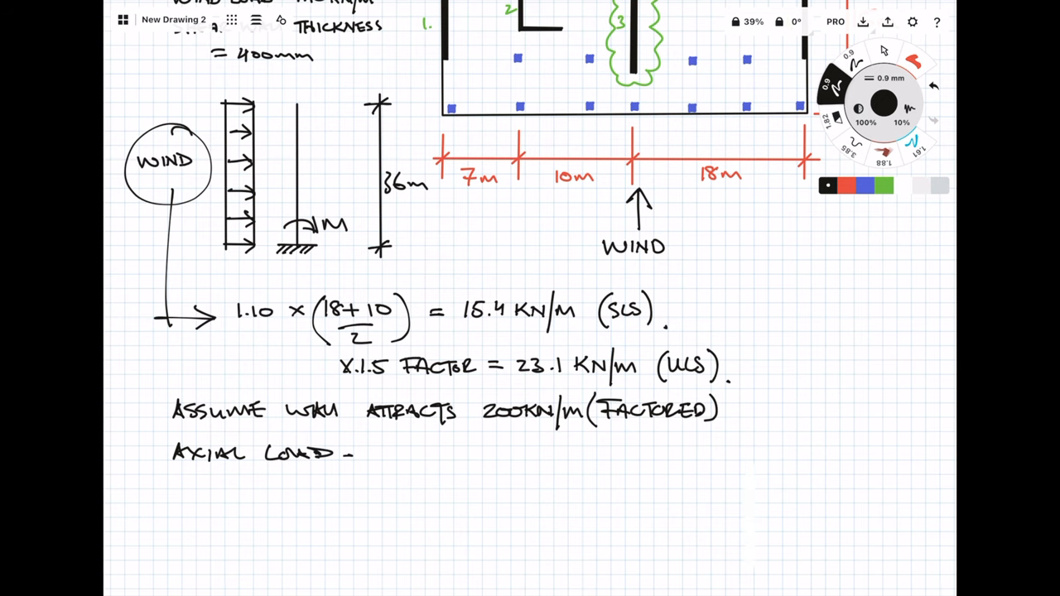
- Write the heading for the moment due to wind at the base
scroll("down", 3)
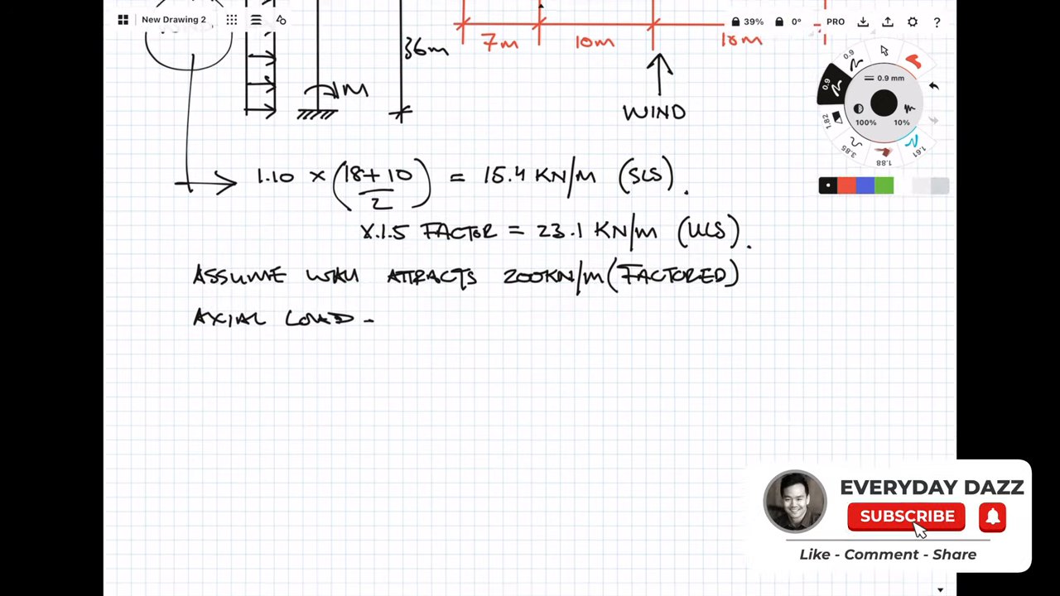
type("M")
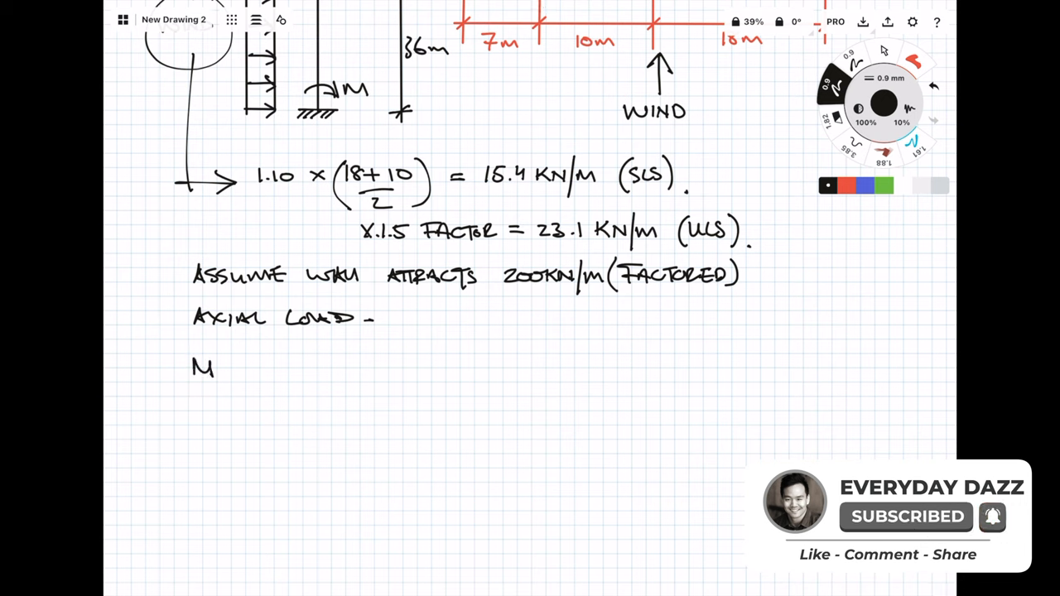
type("omen")
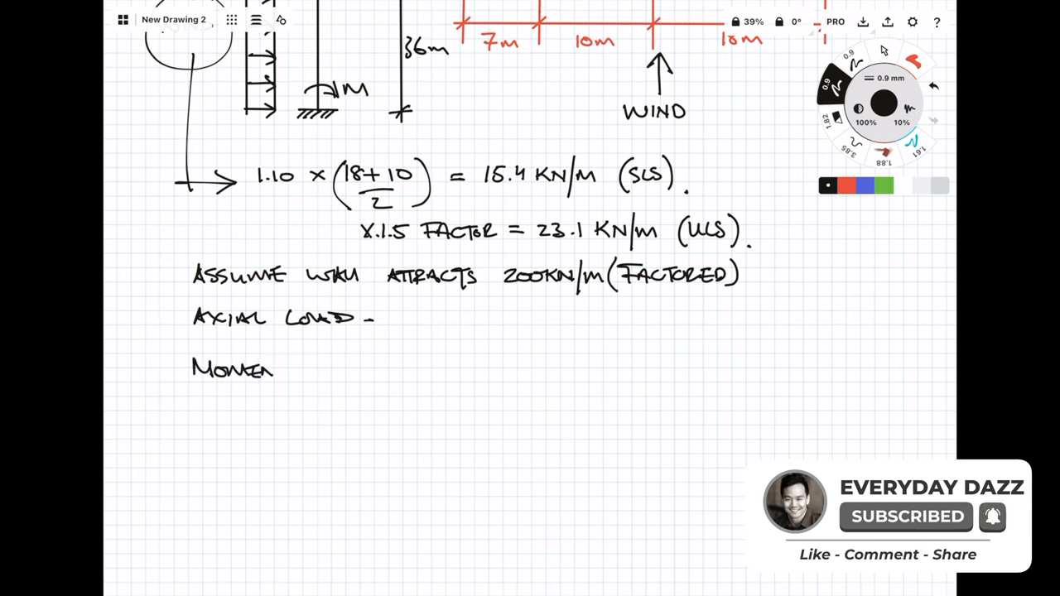
type("T DUE TO W")
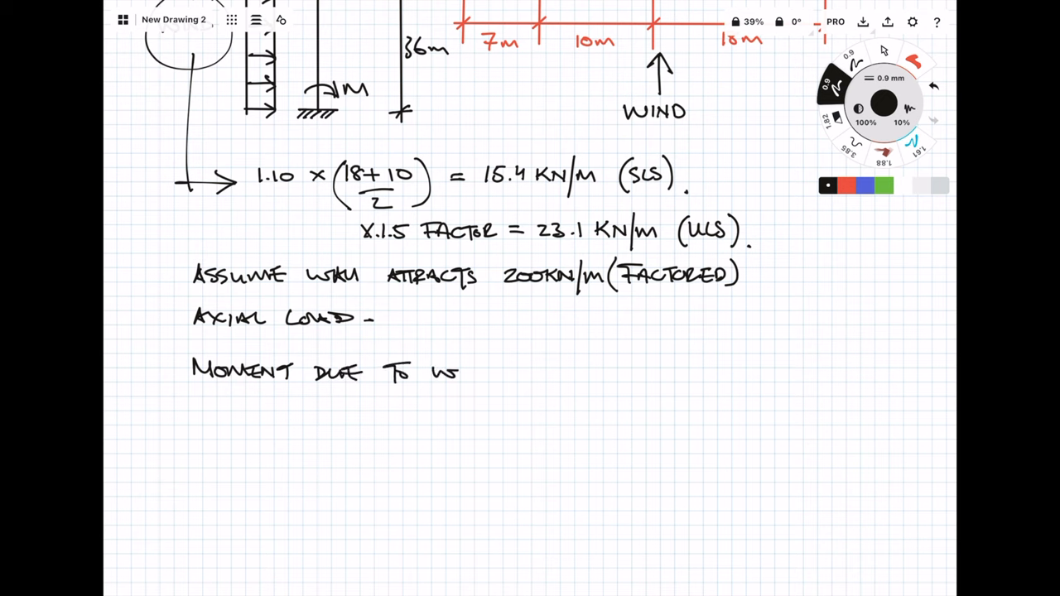
type("IND =")
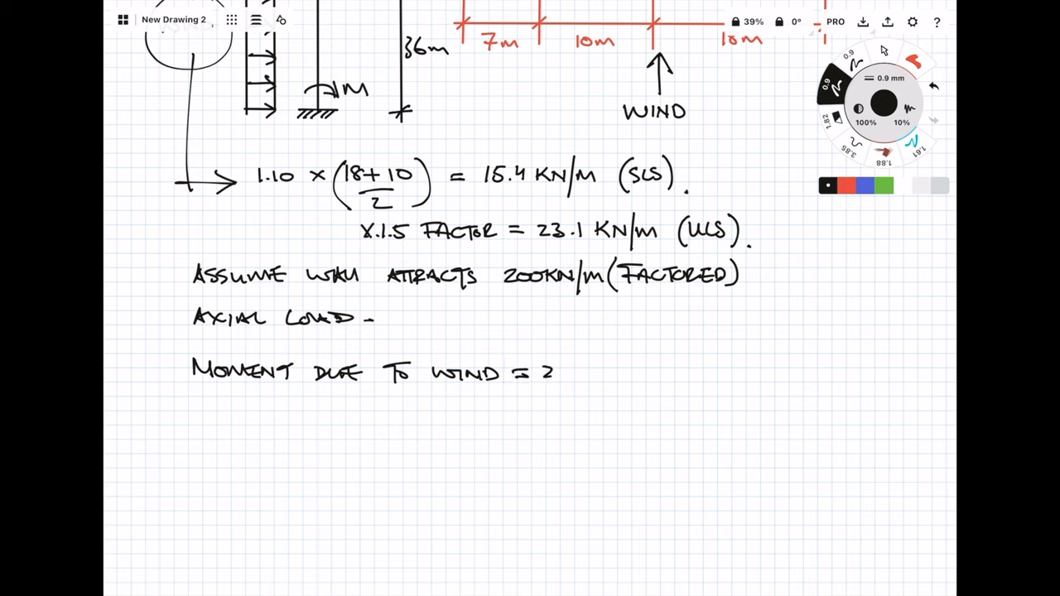
- Compute 23.1×36²/2 = 14969 kNm and total base axial load (200×7)×12 = 16800
type("23.1 x 36^2/2 =")
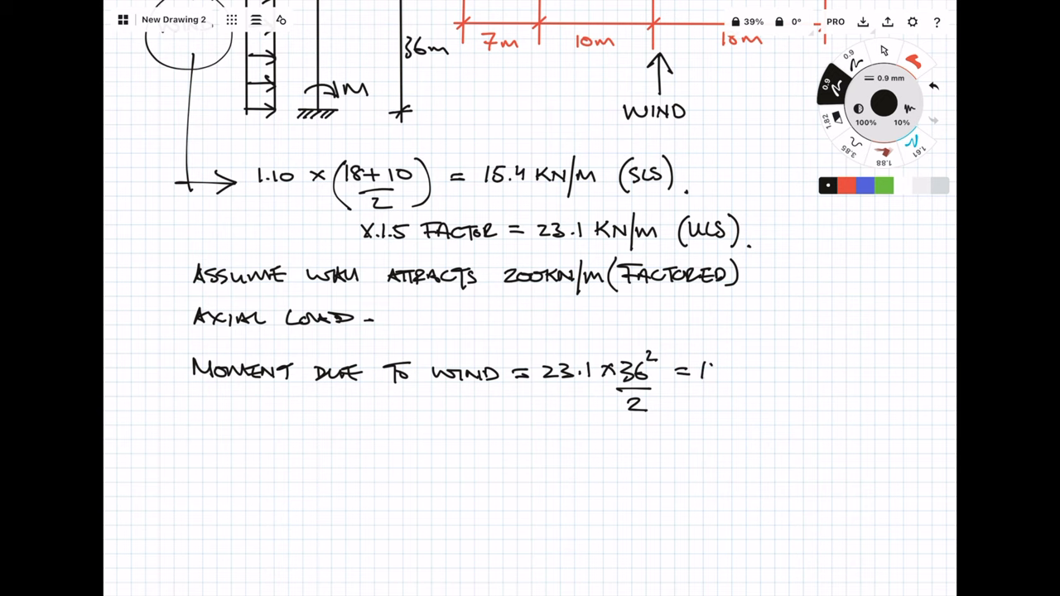
type("14969 KNM")
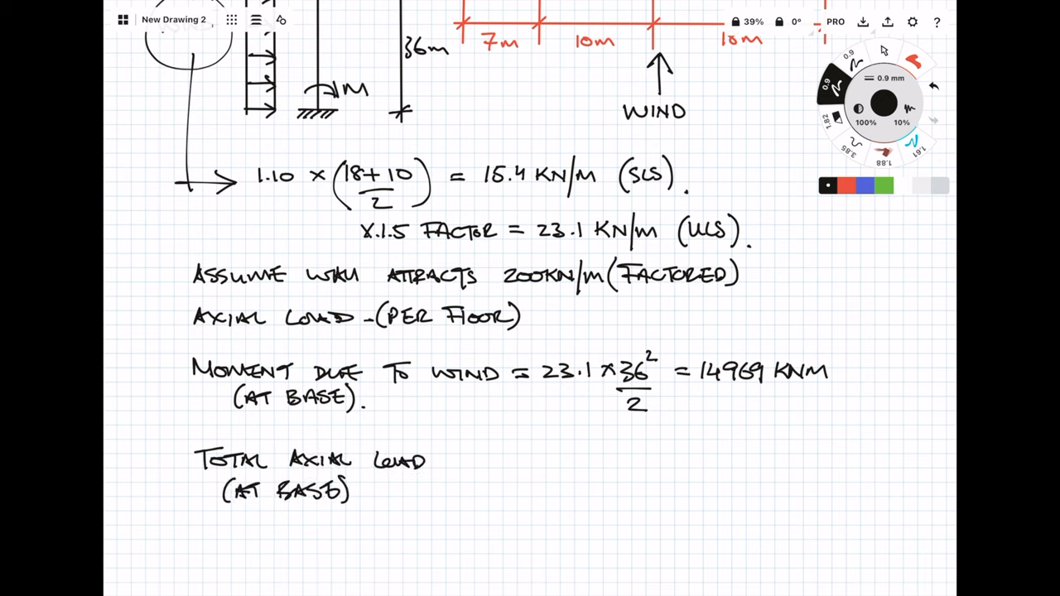
type("= 200 x")
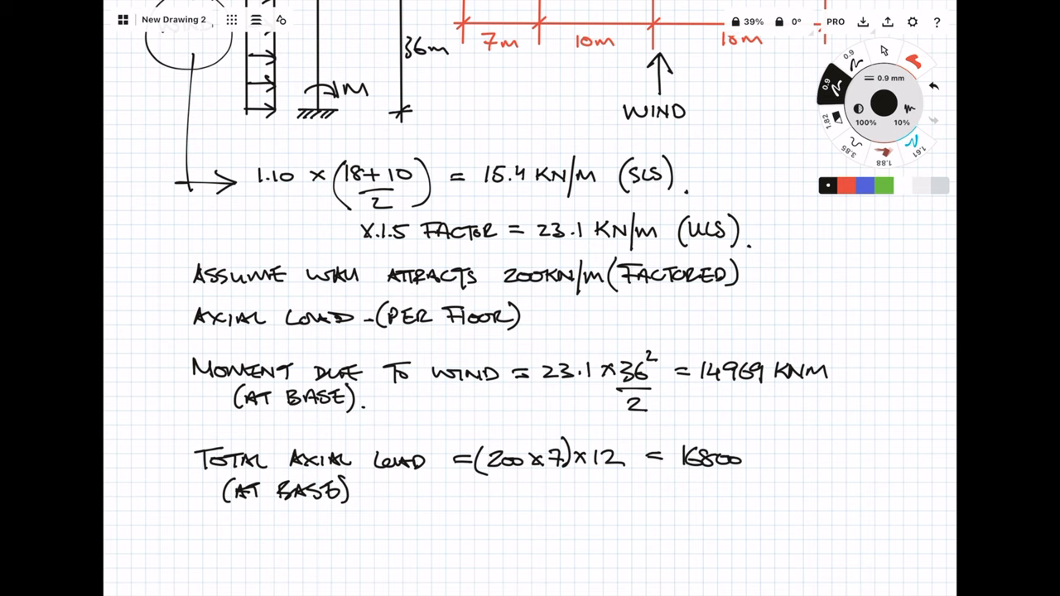
- Write 'Stress at base = Nx/A ± M/Z' with Z = bd²/6
scroll("down", 3)
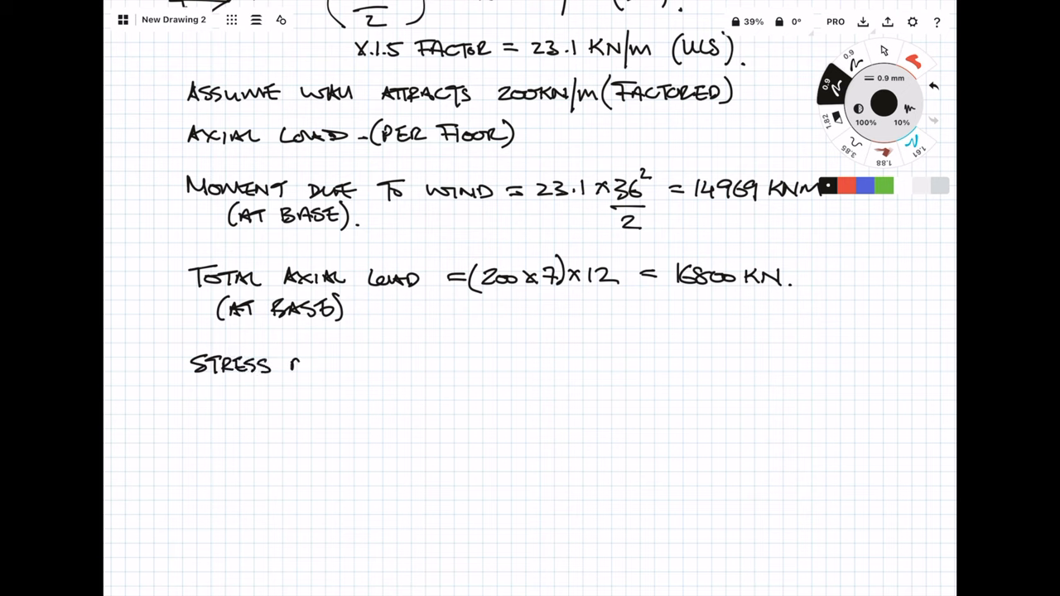
type("AT BASE =")
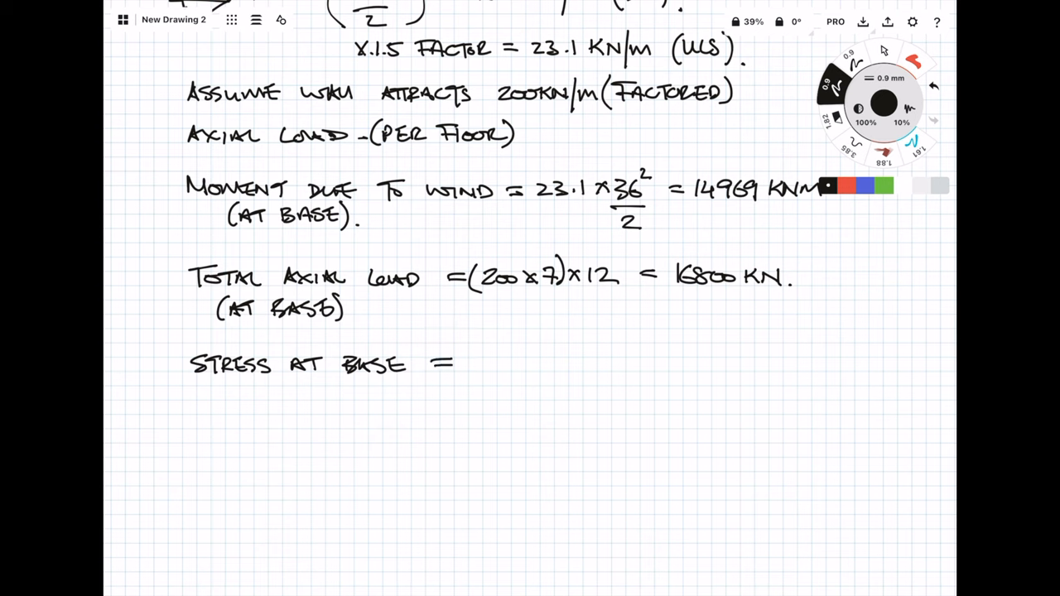
left_click_drag(480, 364, 505, 356)
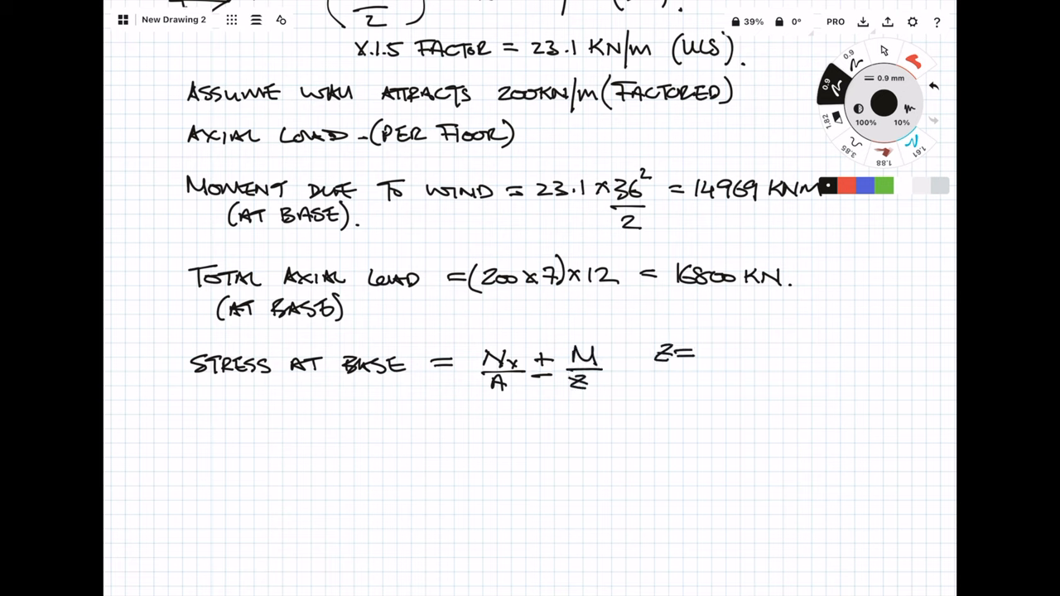
type("bd²/6")
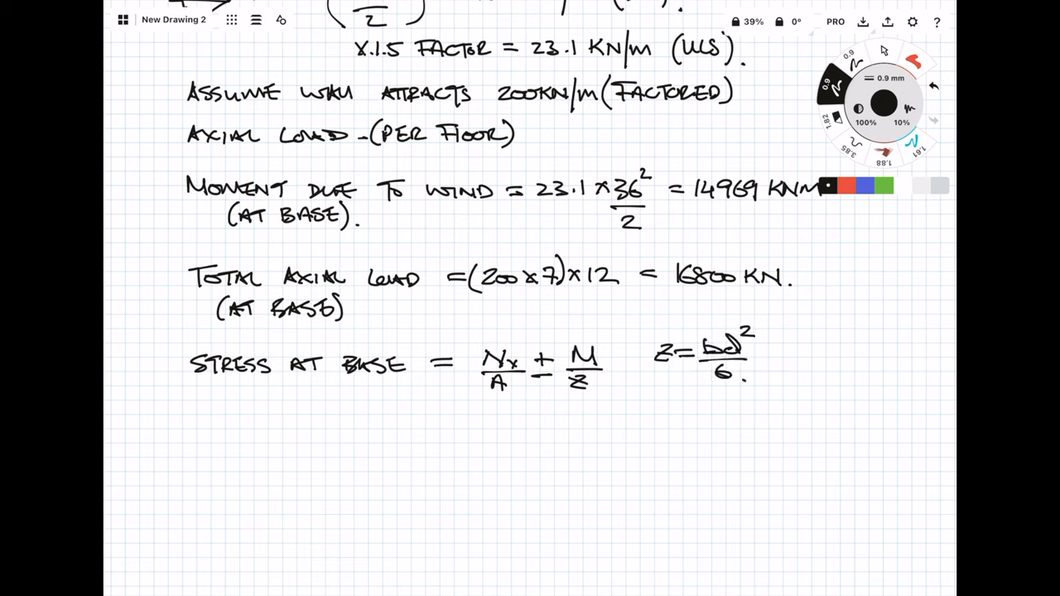
- Sketch the wall's rectangular plan section, 7000 long
left_click_drag(338, 414, 338, 435)
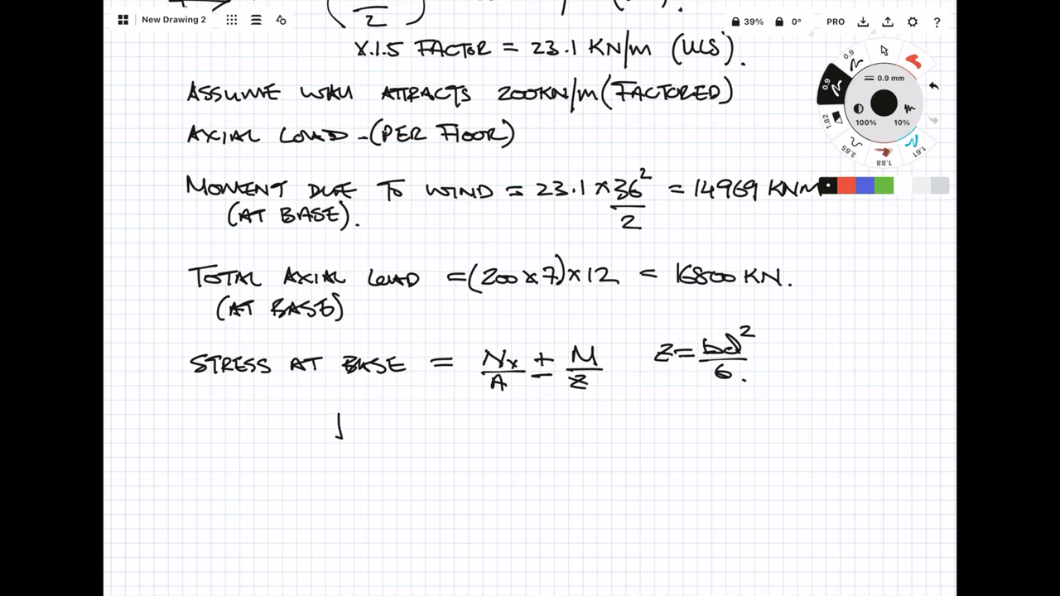
left_click_drag(216, 424, 340, 430)
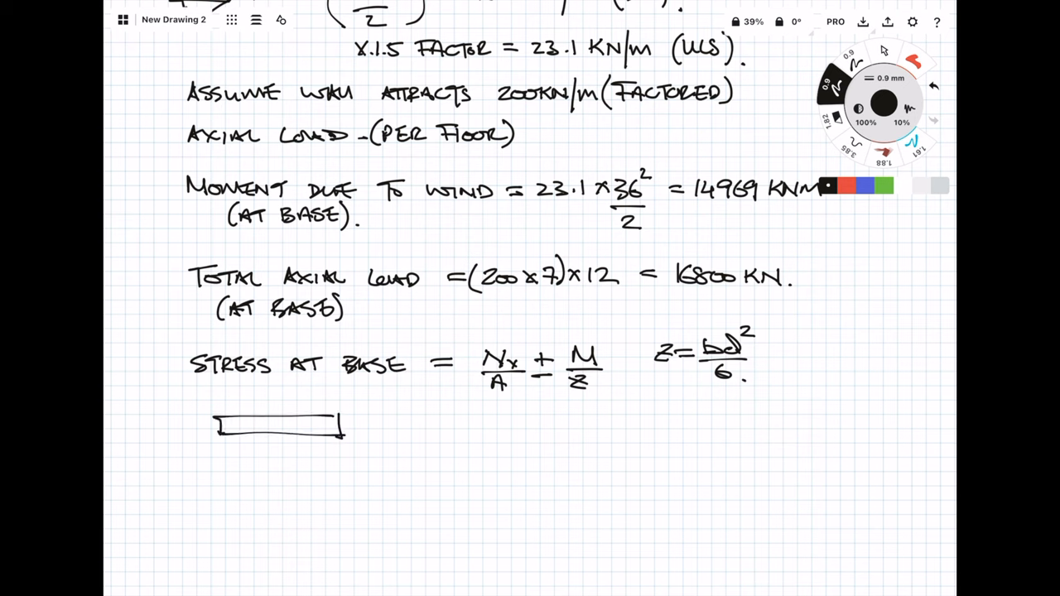
type("7000")
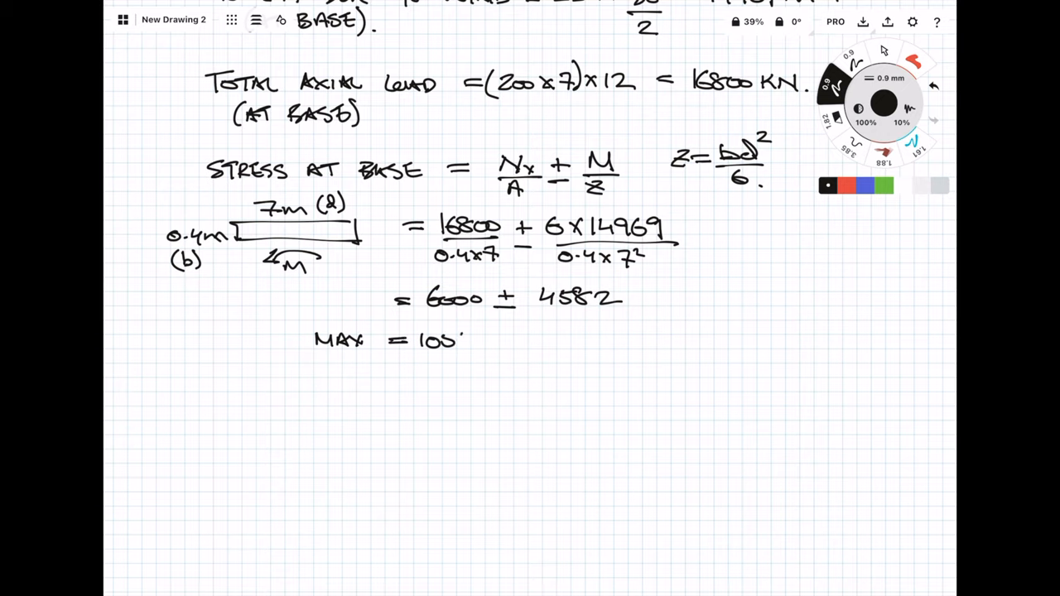
- Convert the base stresses to MAX 10.582 and MIN 1.418 N/mm², noting fck = 32/40
type("10582 KN/m² —")
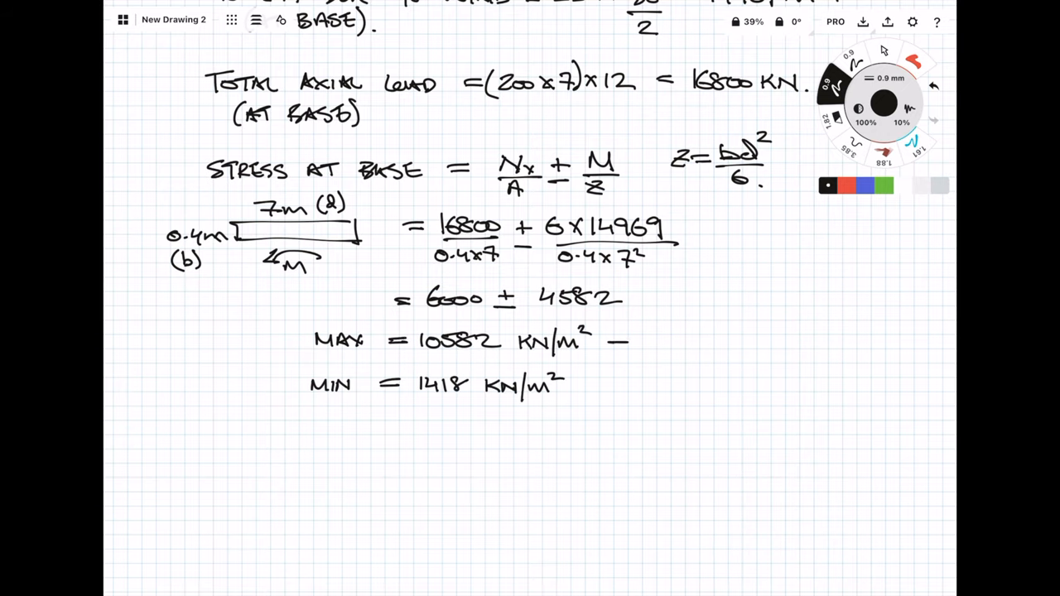
left_click_drag(625, 342, 819, 342)
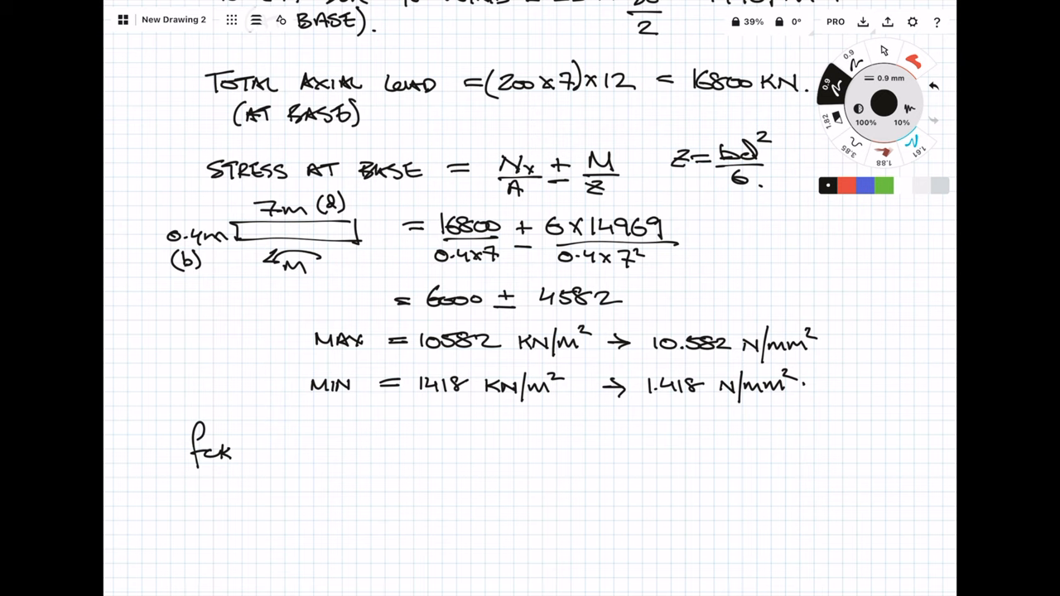
type("= 32/40. fcd =")
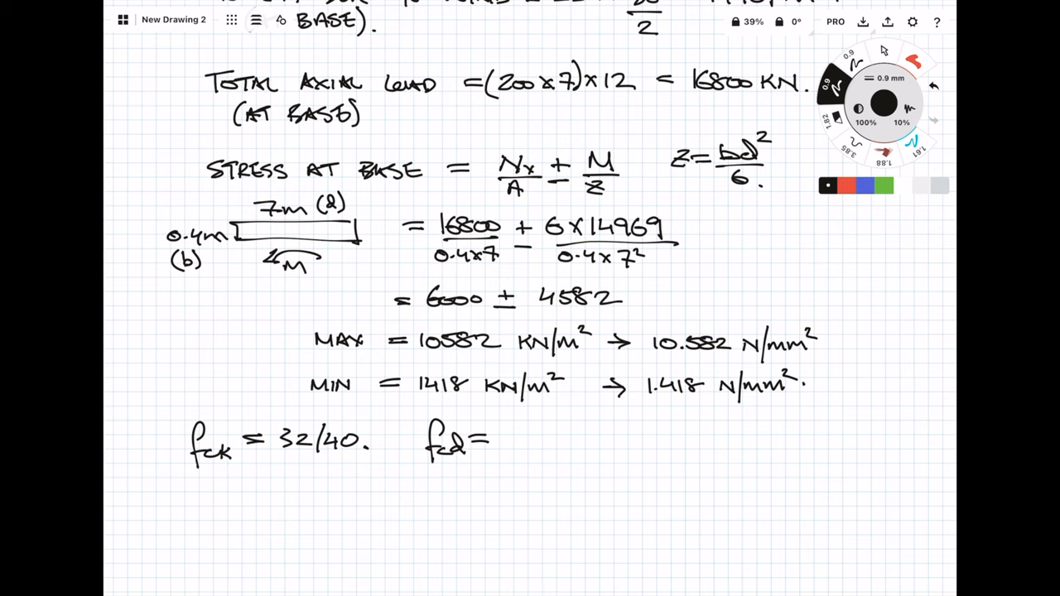
- Calculate fcd = 32/1.5 = 21.3 N/mm² and note it is greater than max applied
type("32")
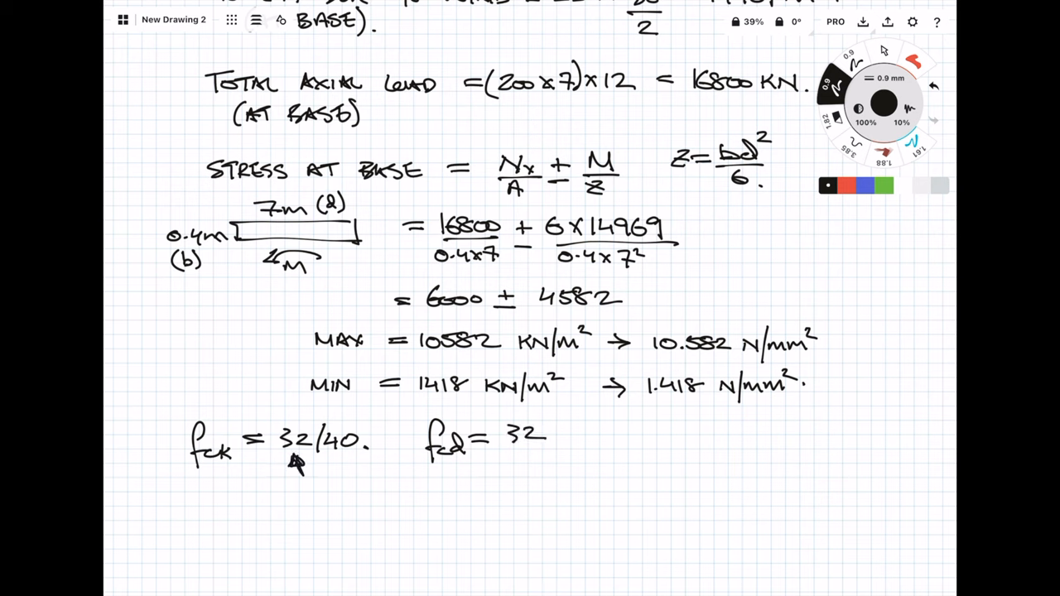
left_click_drag(496, 455, 546, 455)
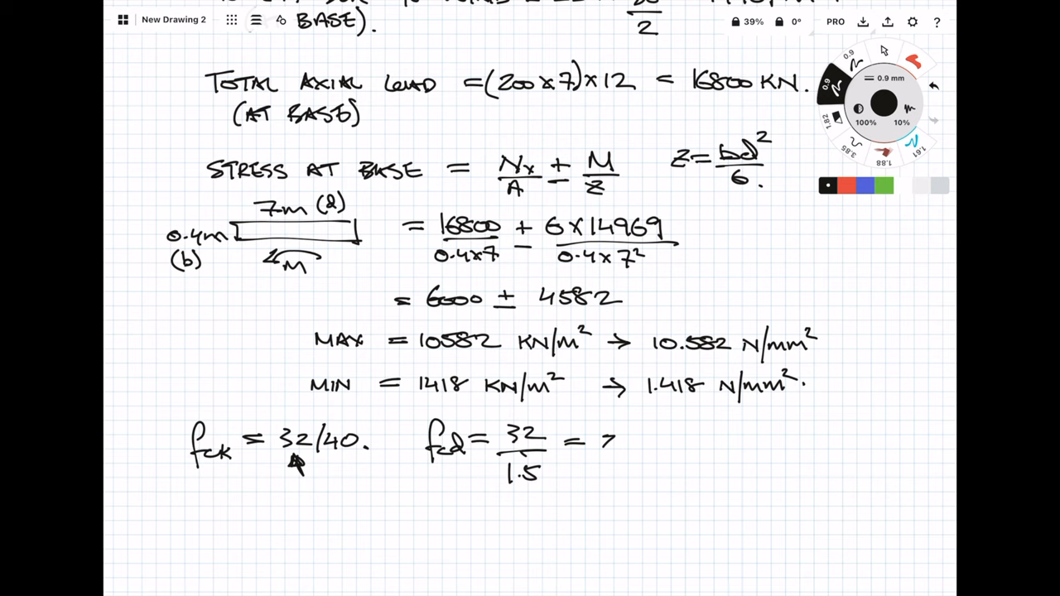
type("21.3 N/mm²")
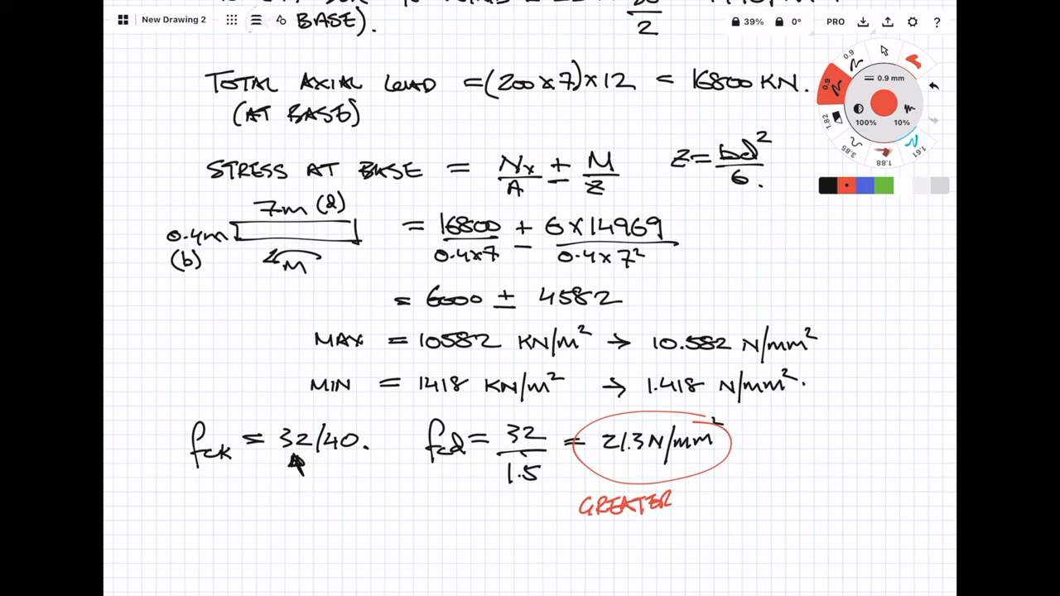
type("THAN")
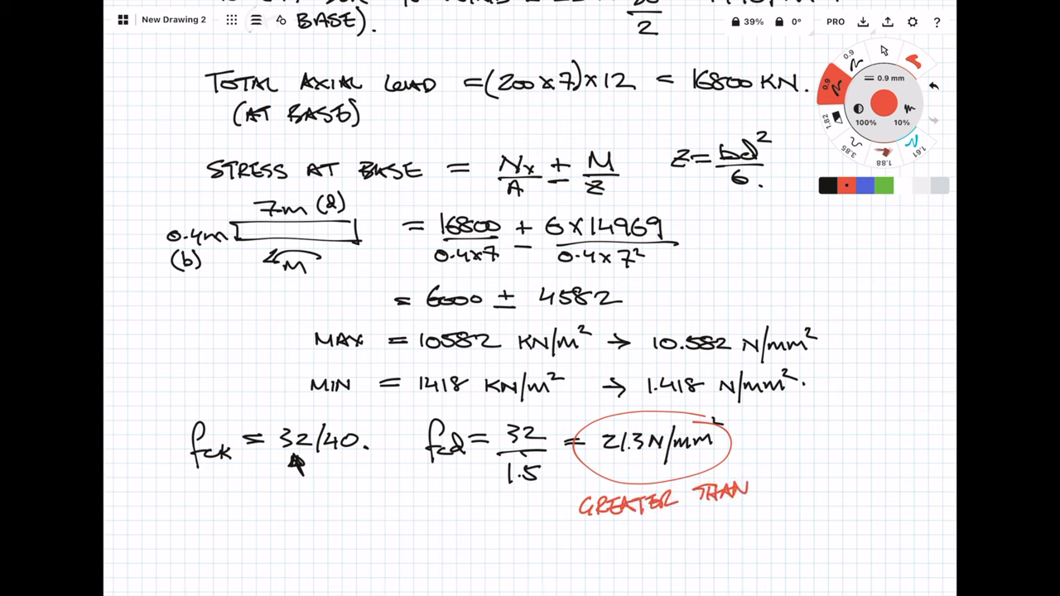
left_click_drag(616, 530, 670, 538)
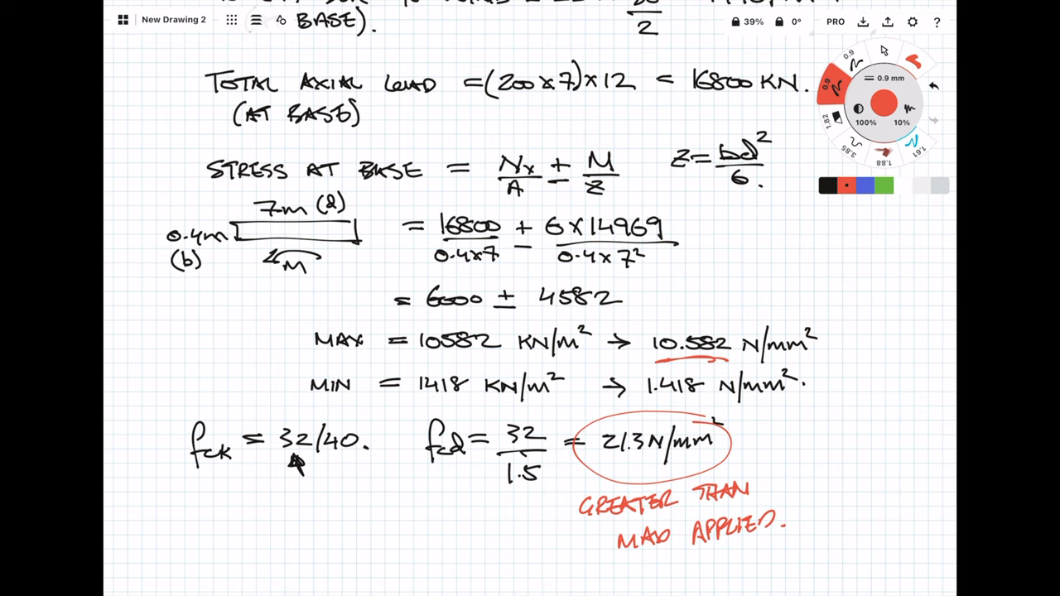
scroll("down", 3)
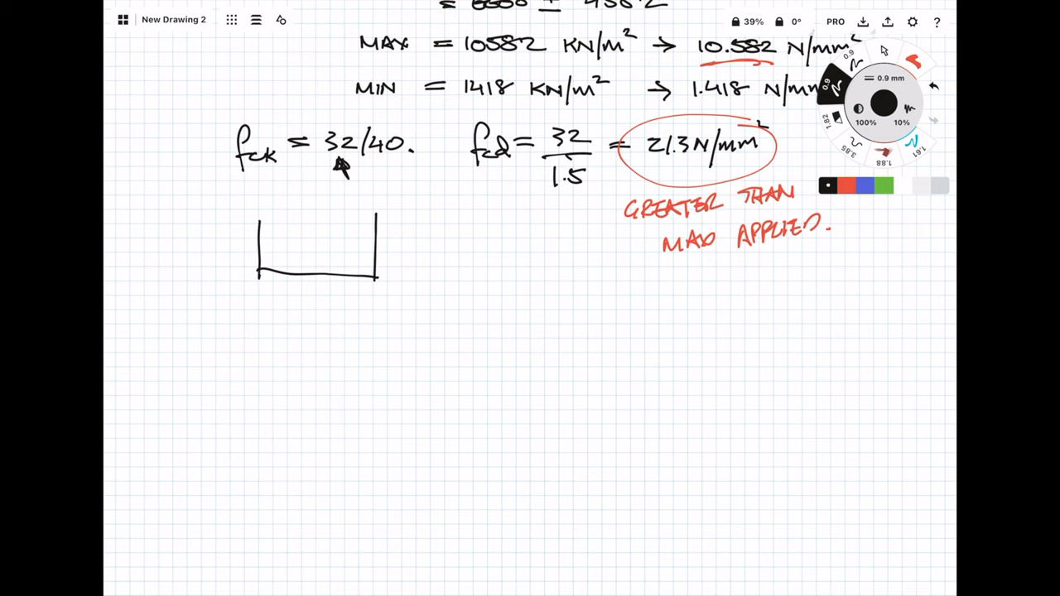
- Draw the trapezoidal stress diagram from 10.582 to 1.418 N/mm² with a red '1m STRIP' line
left_click_drag(260, 335, 377, 325)
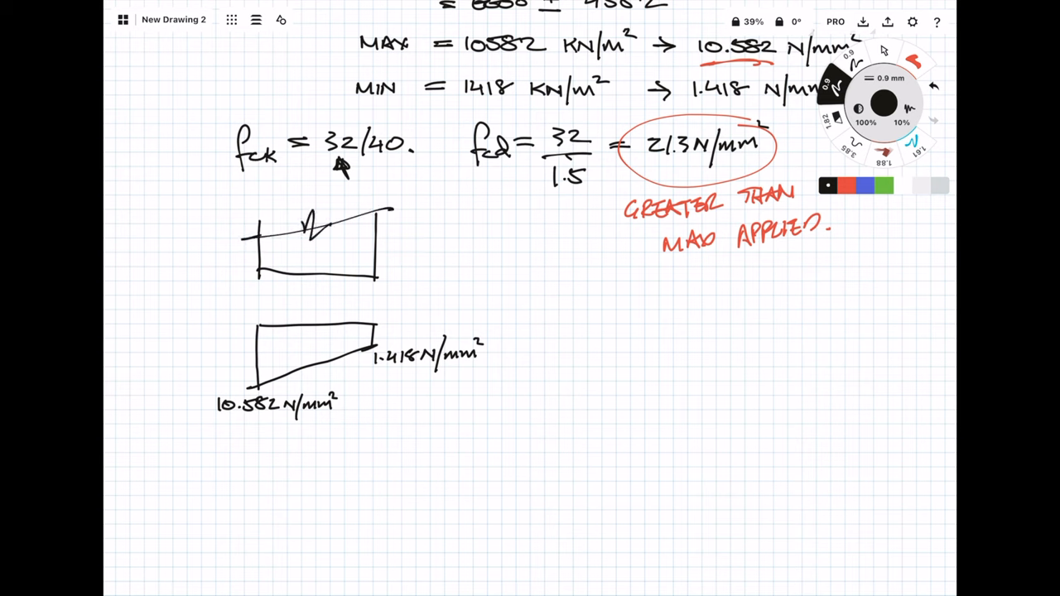
left_click_drag(323, 249, 327, 285)
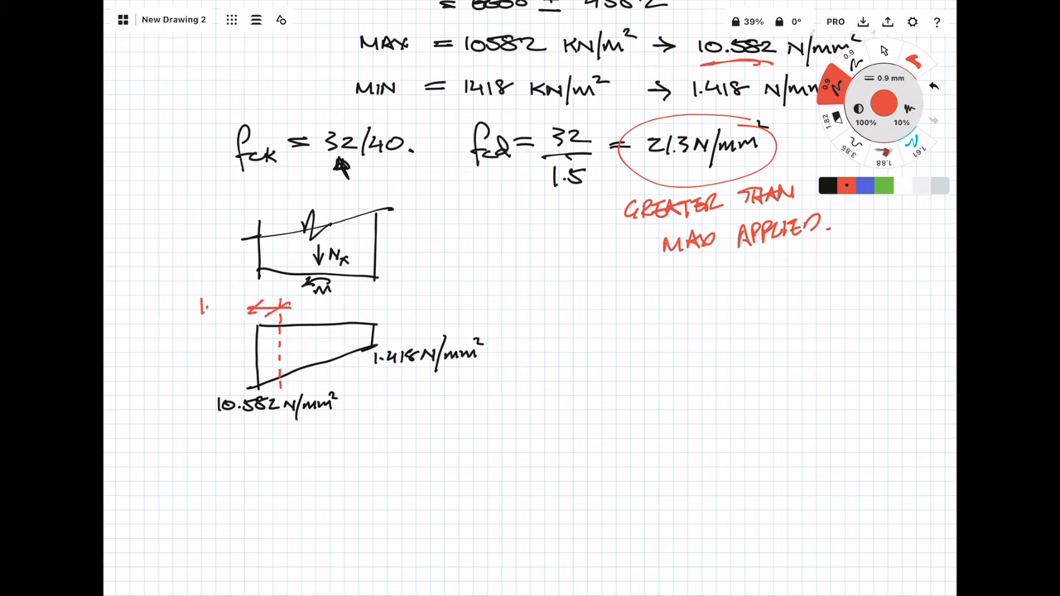
type("1m STRIP.")
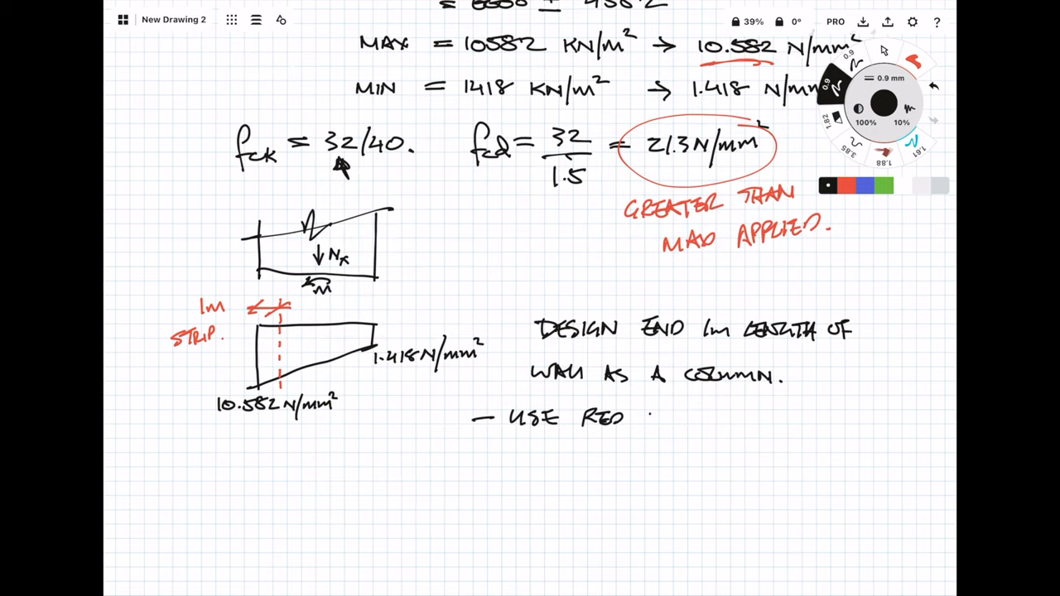
- Note designing the end 1 m as a column via Red Book charts or software, bracketing software
type("BOOK C")
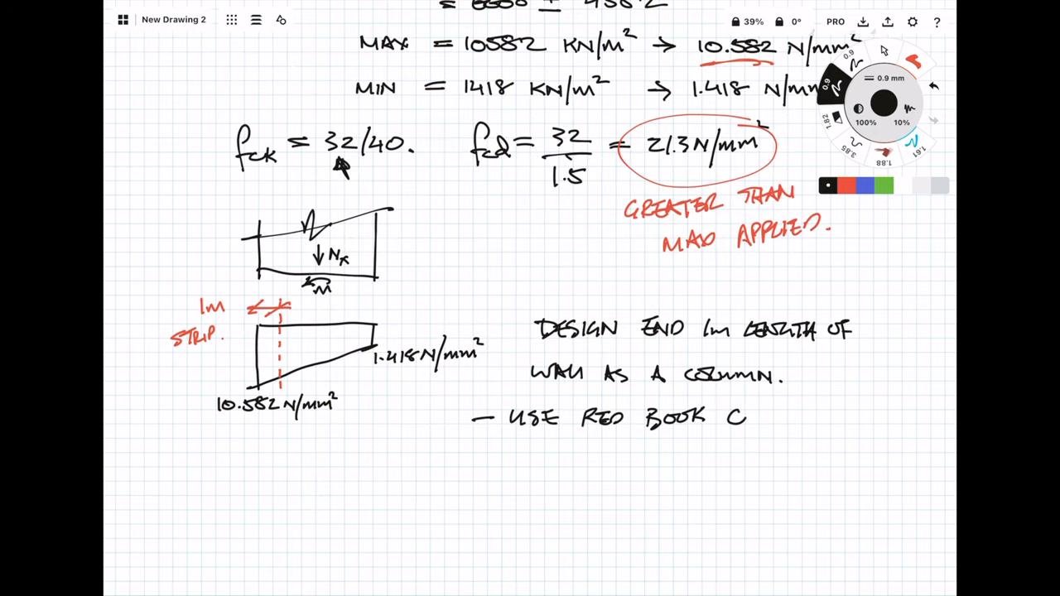
type("HARTS")
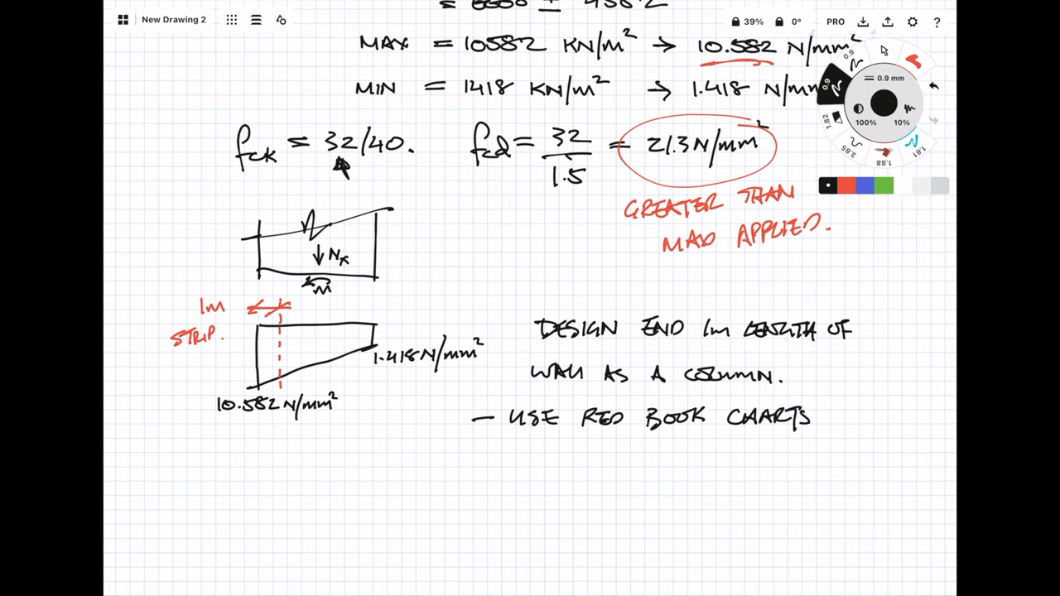
left_click_drag(468, 464, 489, 462)
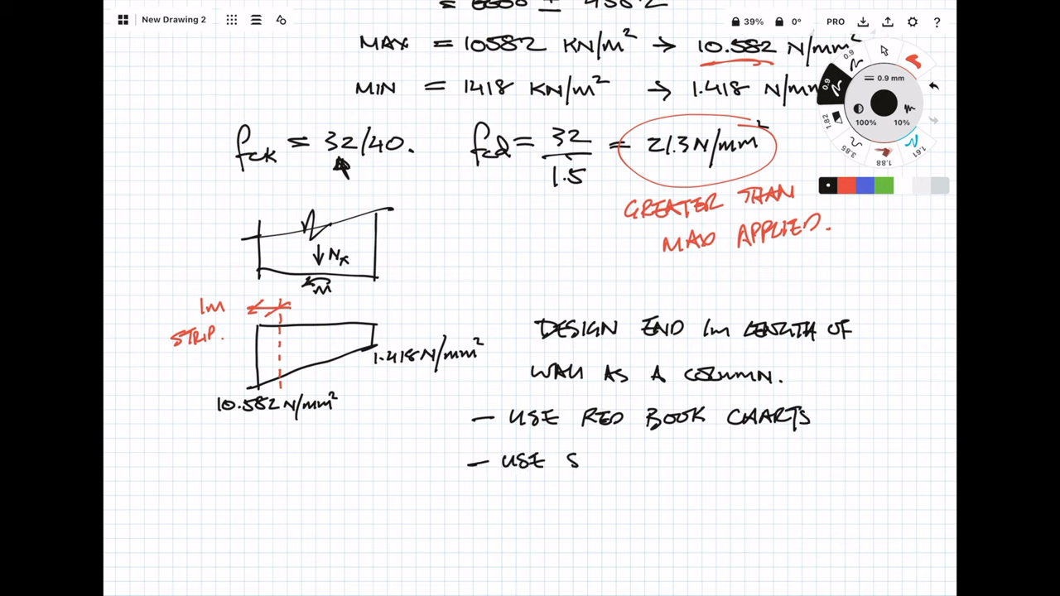
type("OFTWARE.")
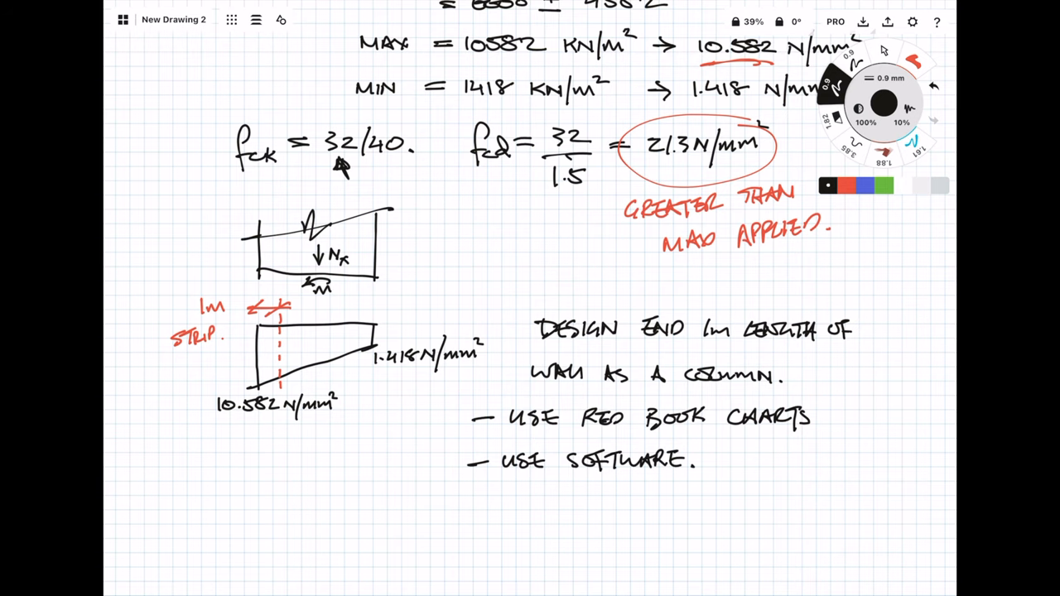
scroll("down", 3)
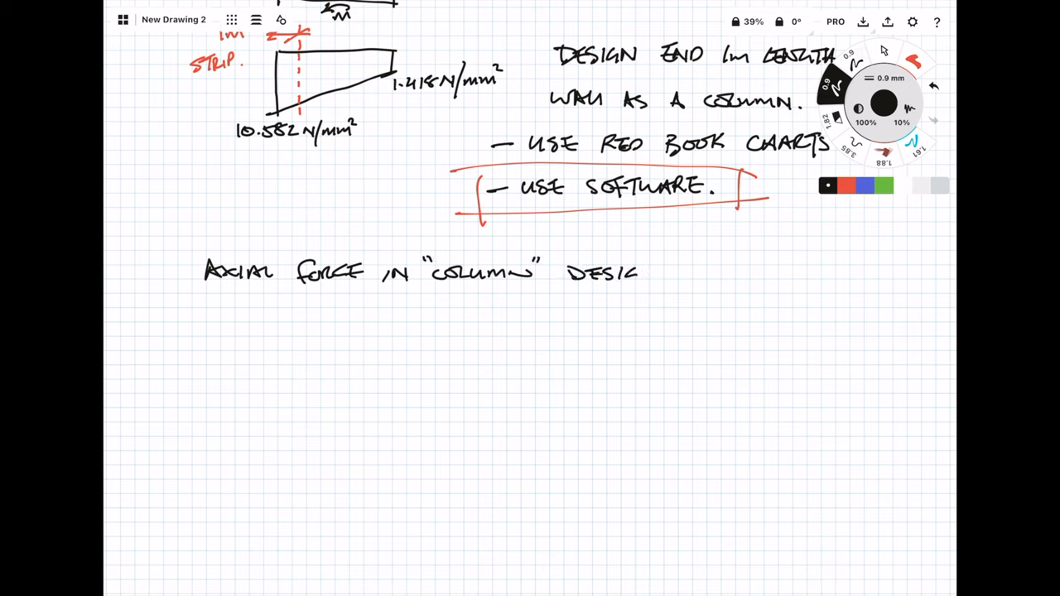
- Write the column axial force N = 10.582 × 400 × 1000 = 423 kN
type("N")
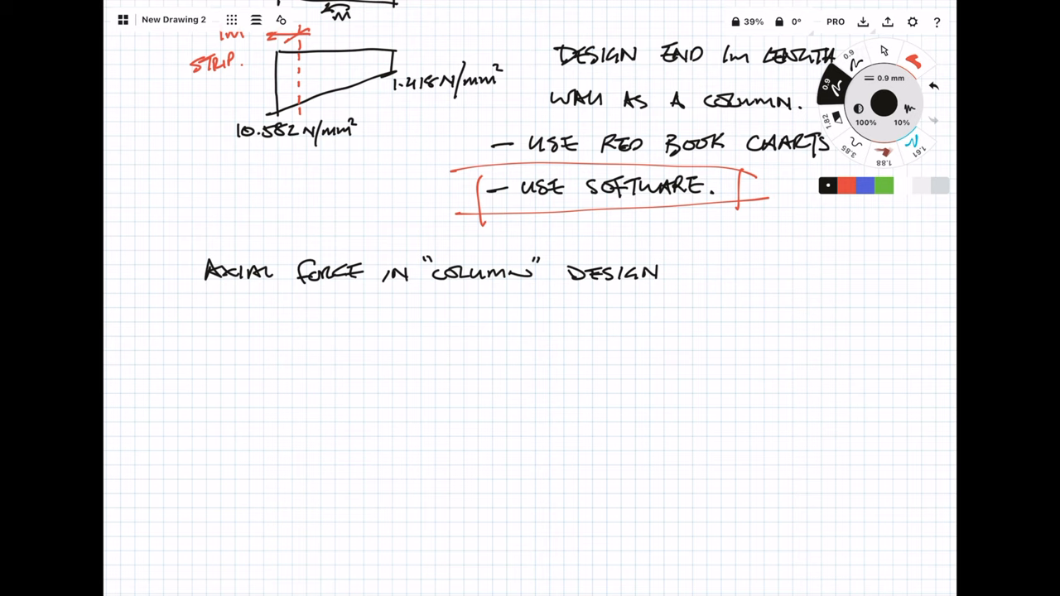
left_click_drag(215, 323, 257, 323)
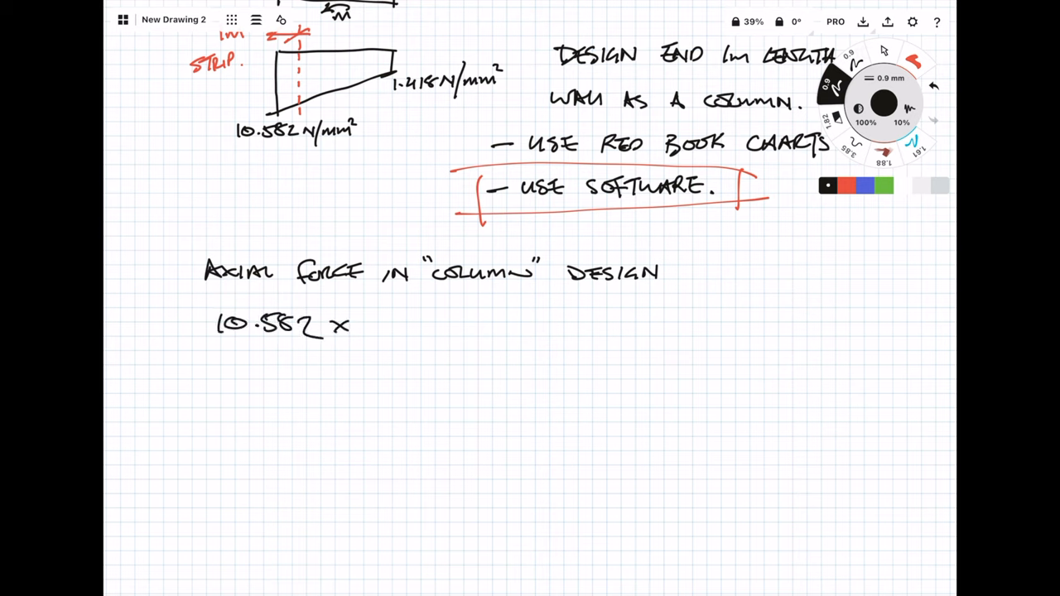
left_click_drag(364, 327, 406, 327)
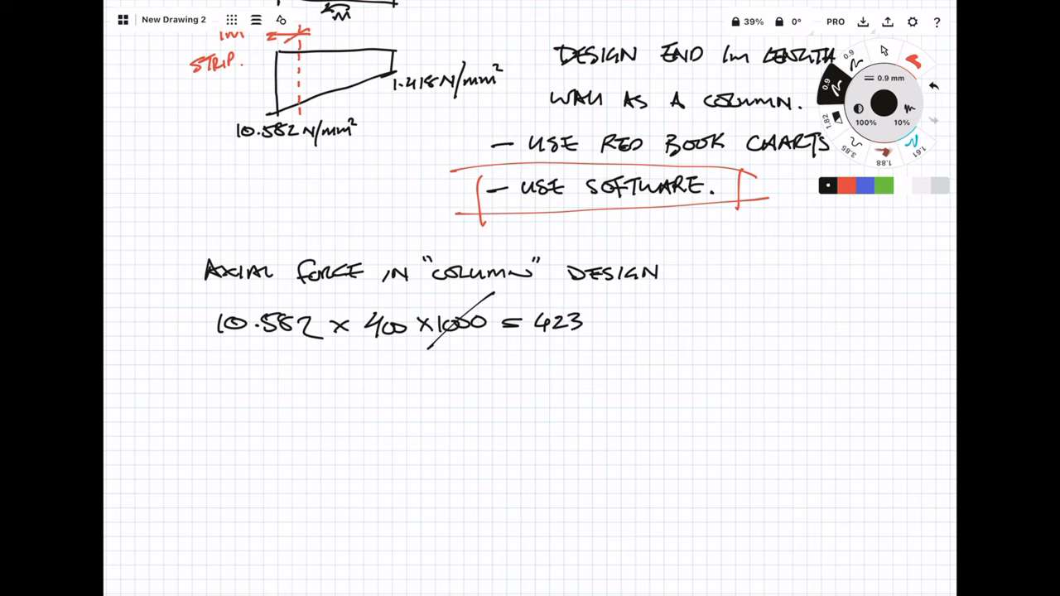
type("2KN.")
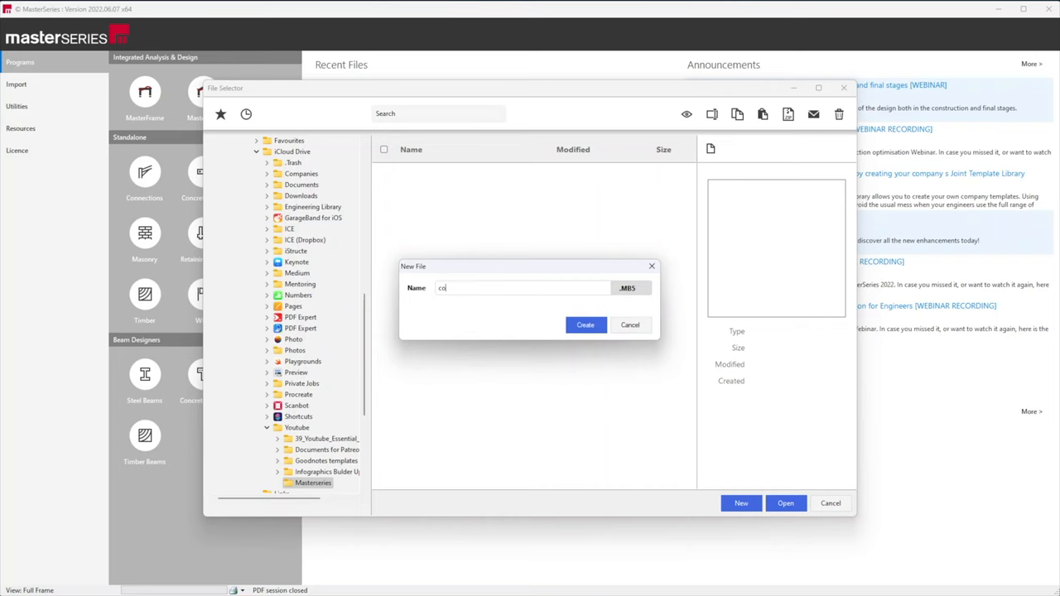
- Name the new column file and create it in the Masterseries folder
type("lu")
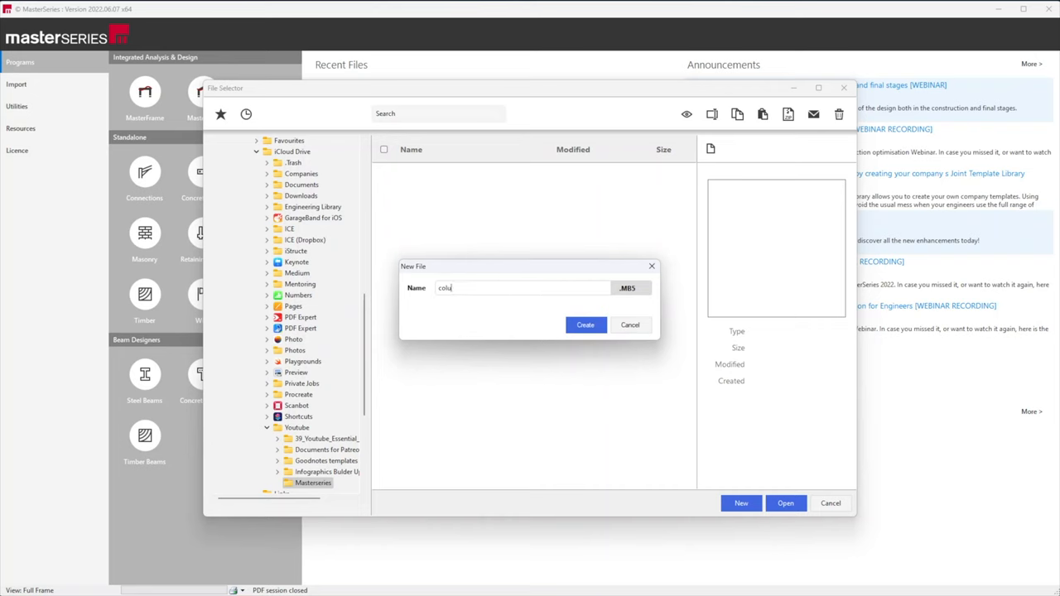
left_click(585, 325)
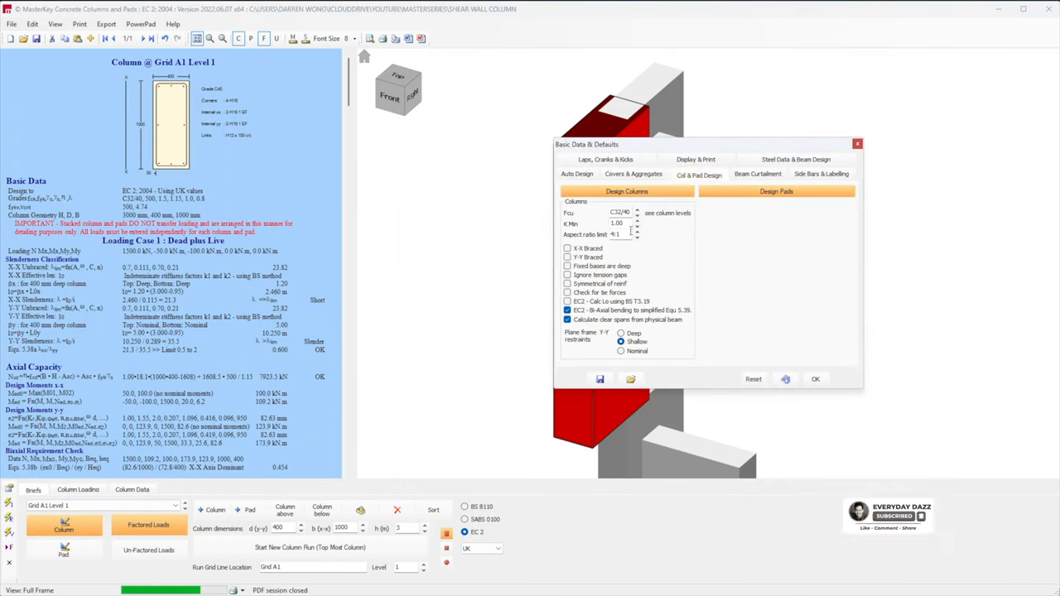
- Check the nominal cover to links in the defaults and accept with OK
left_click(634, 174)
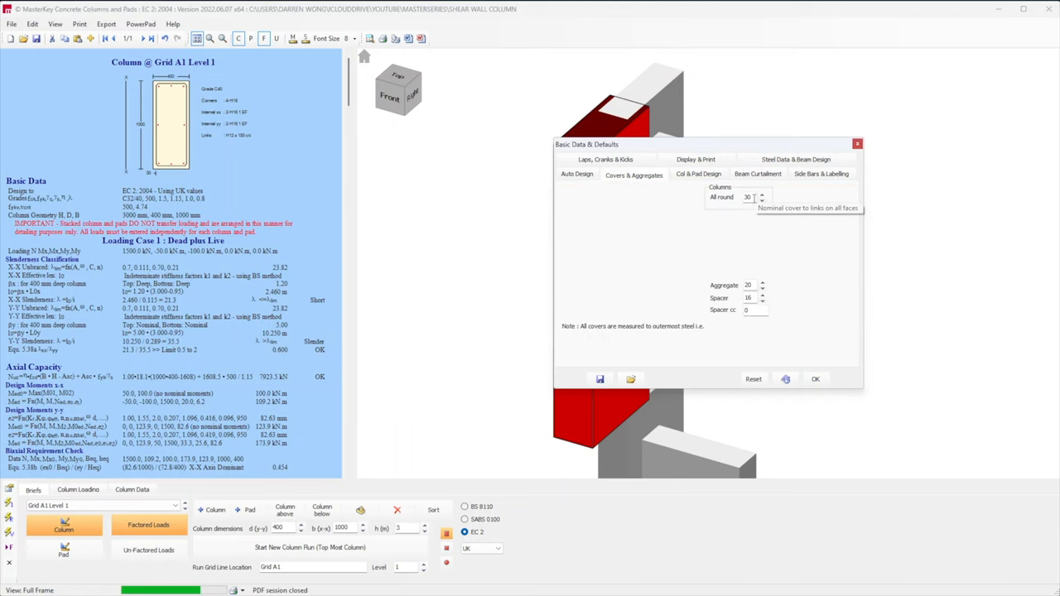
left_click(757, 159)
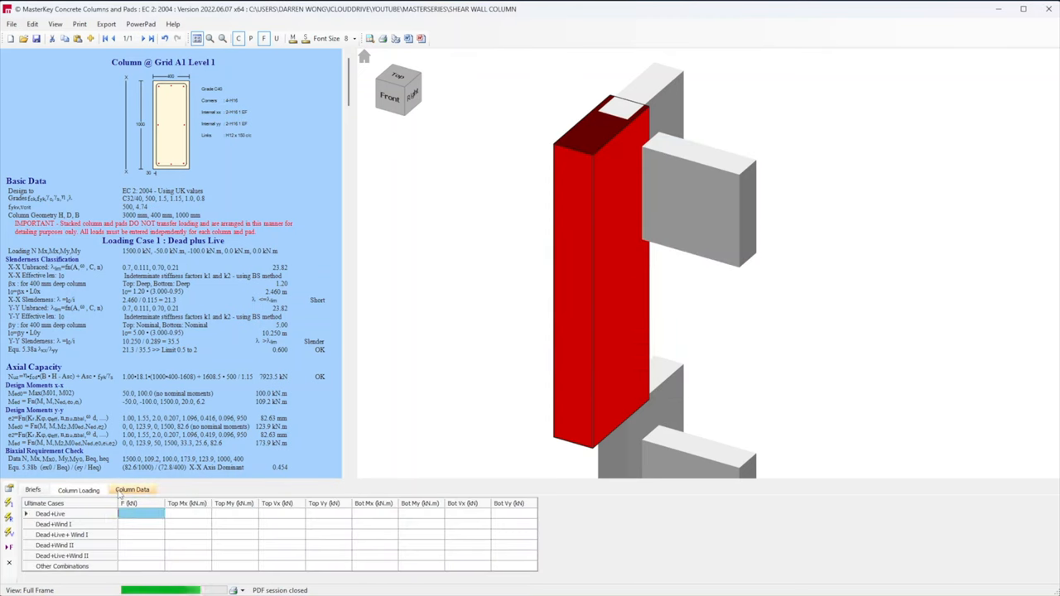
- Enter 4232 kN as the Dead+Live axial load in the column load grid
type("4232")
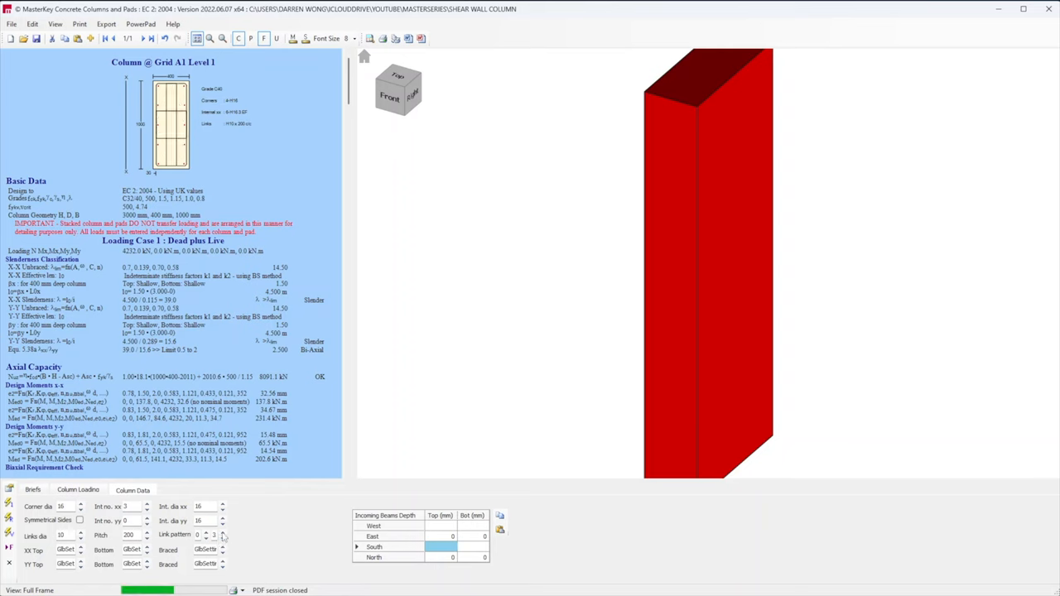
- Change the link pattern to 2×5 and confirm moment capacity and dimensional checks are OK
left_click(222, 537)
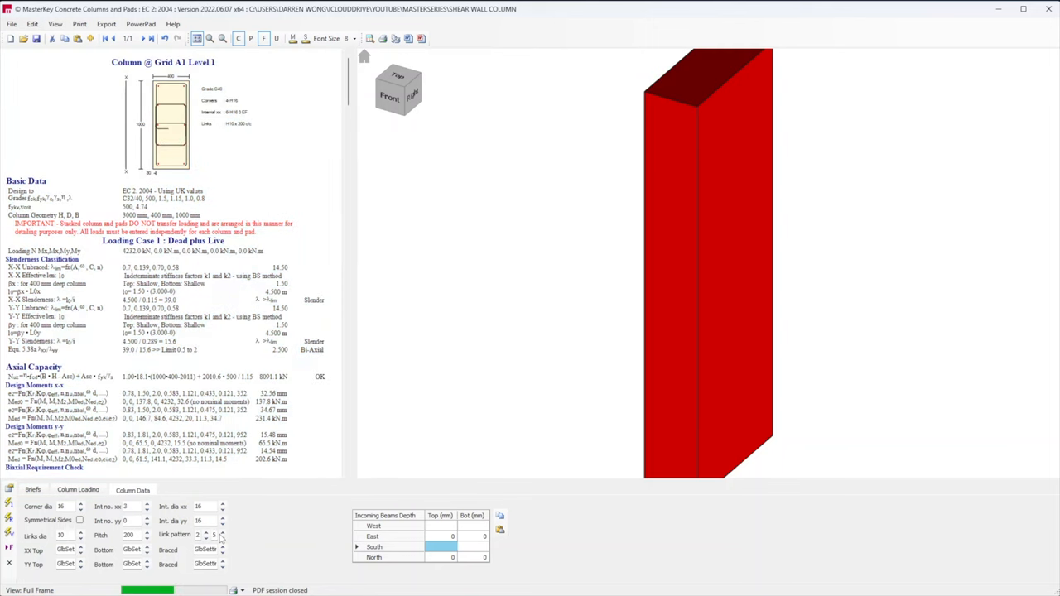
scroll("down", 3)
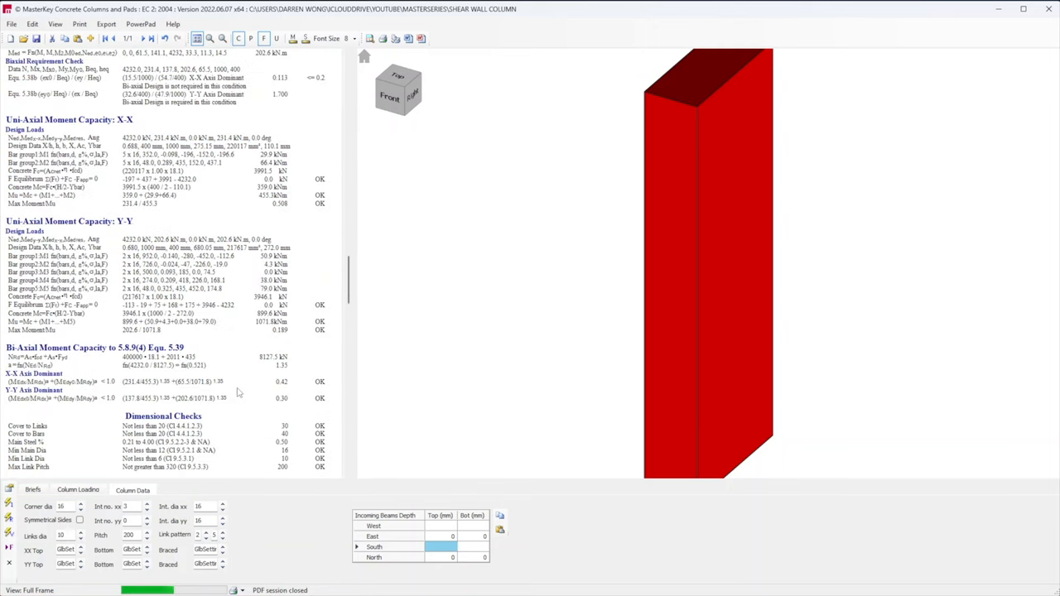
scroll("down", 3)
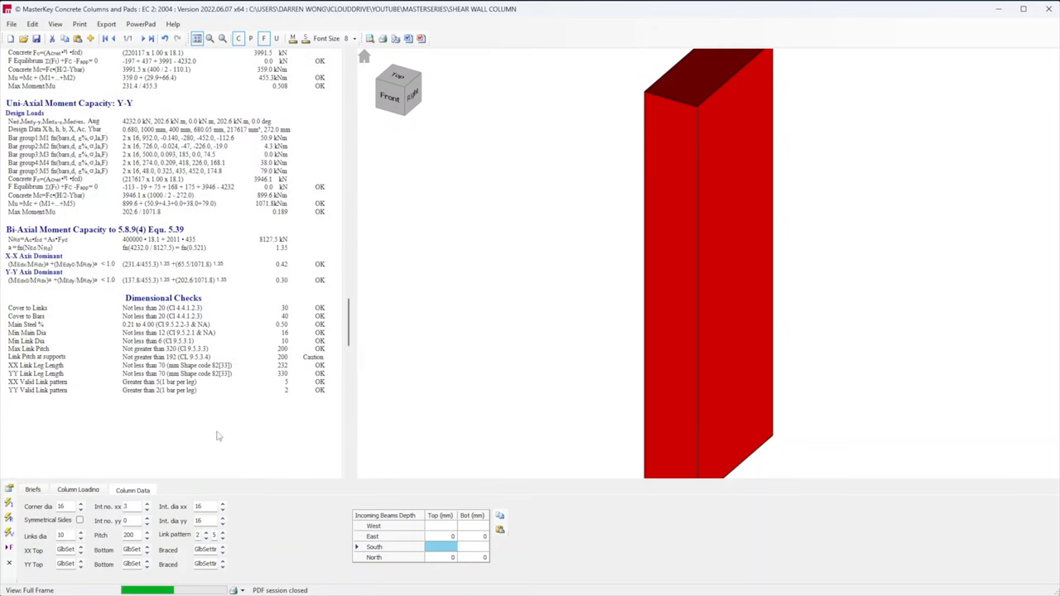
scroll("up", 3)
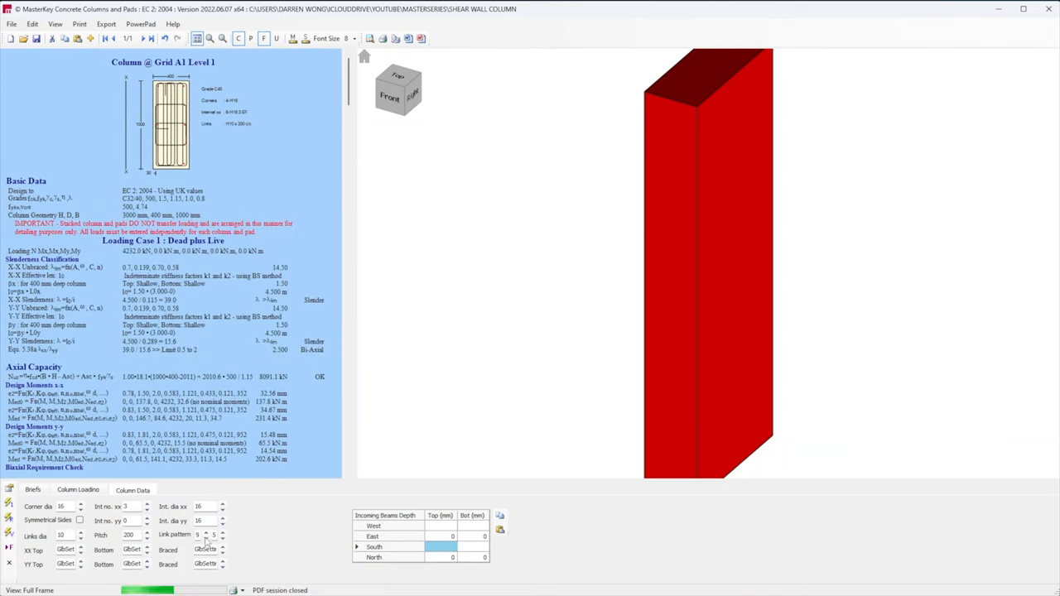
scroll("down", 3)
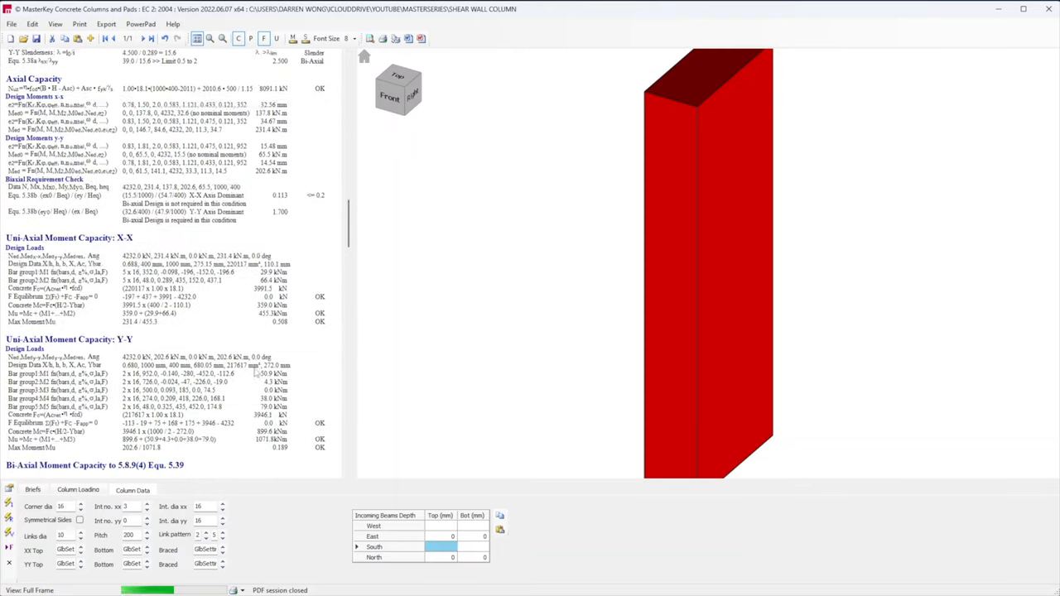
scroll("down", 3)
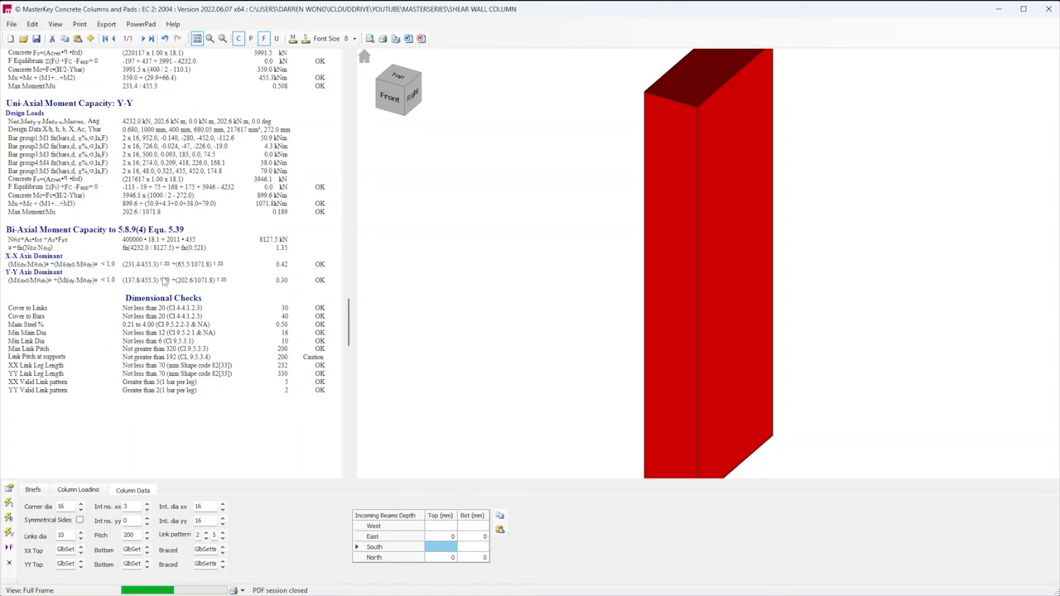
scroll("up", 3)
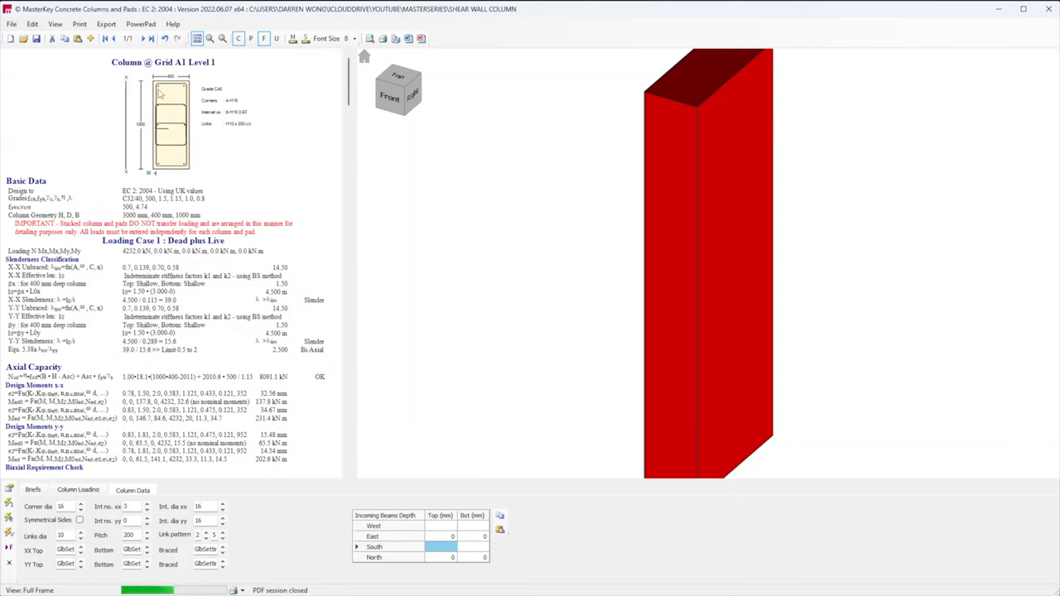
left_click(78, 490)
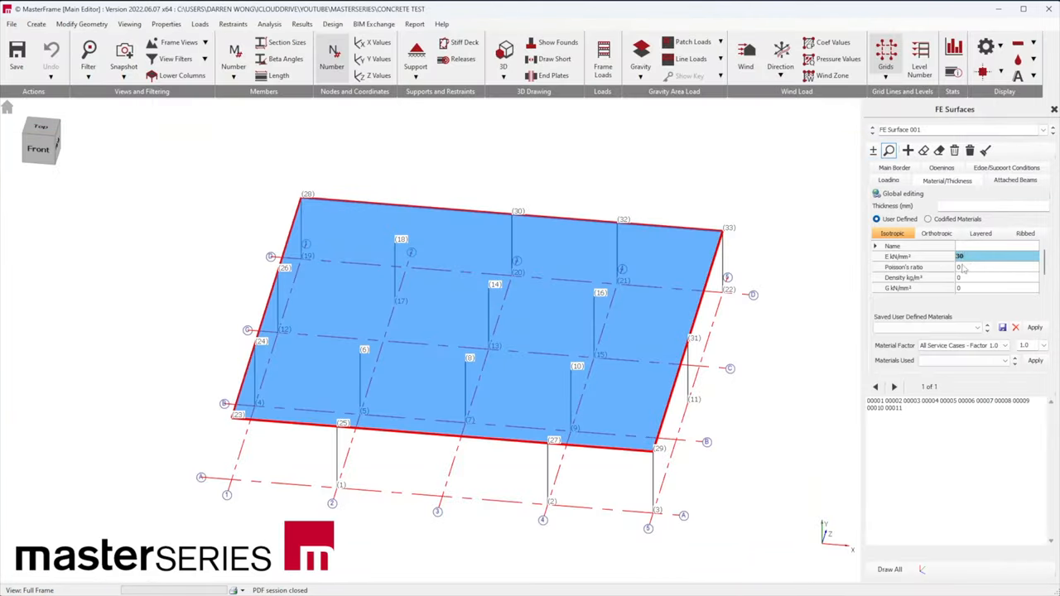
- Review slab edge supports, columns, front view and base restraints, then show the six-level defaults
left_click(1007, 167)
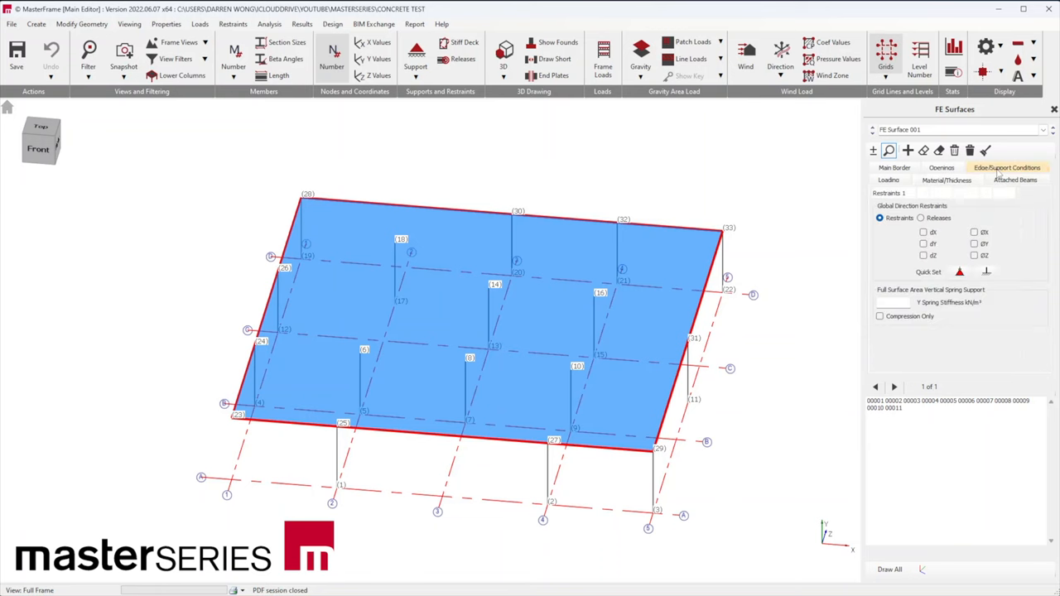
left_click(1015, 180)
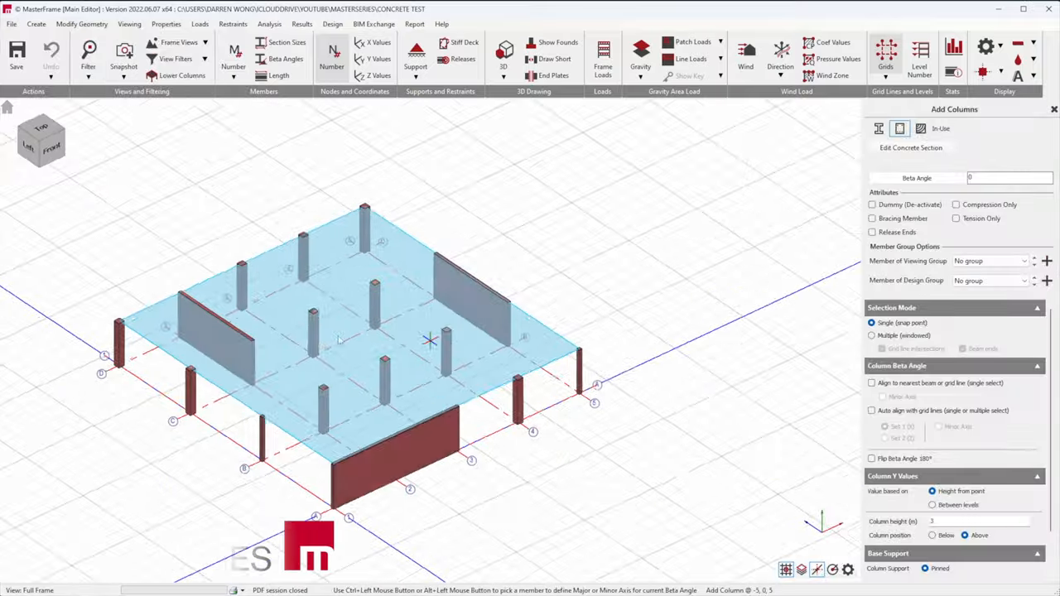
left_click(81, 23)
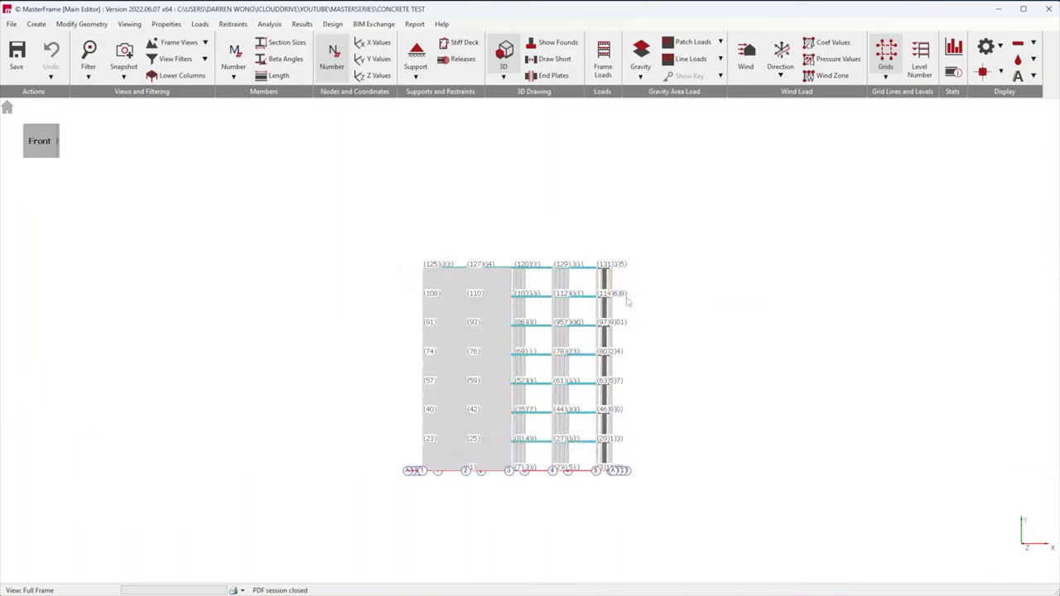
left_click(415, 54)
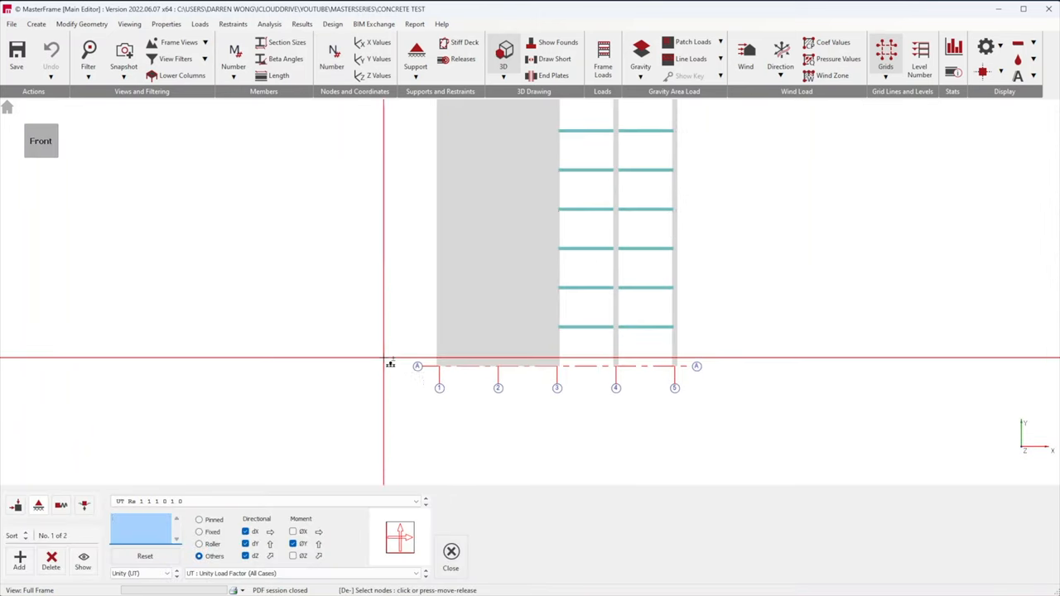
left_click(502, 50)
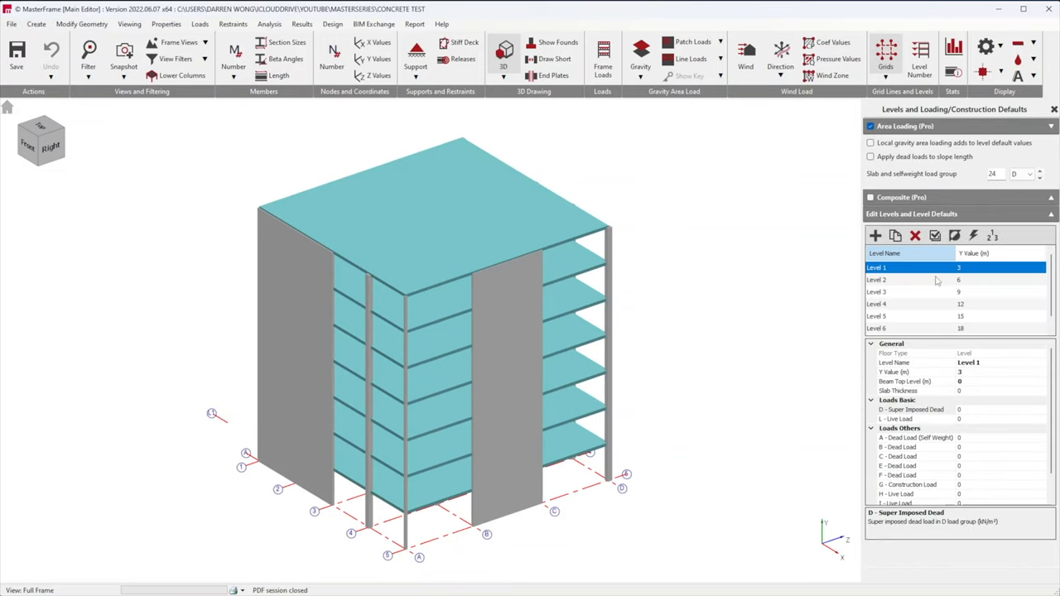
- Run static analysis and plot bending moment diagrams with values on the building's columns
left_click(270, 23)
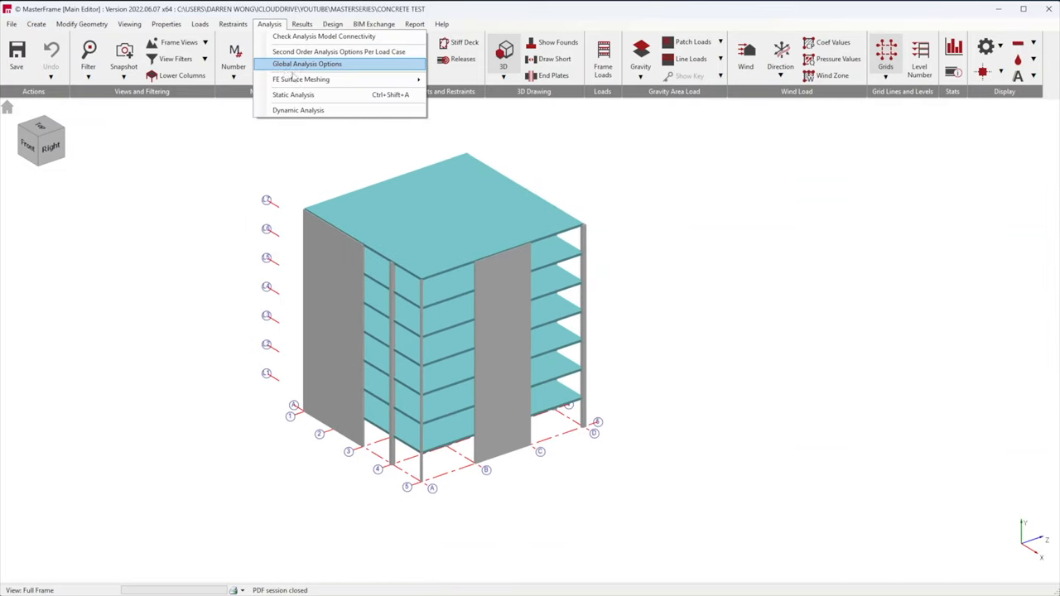
left_click(301, 79)
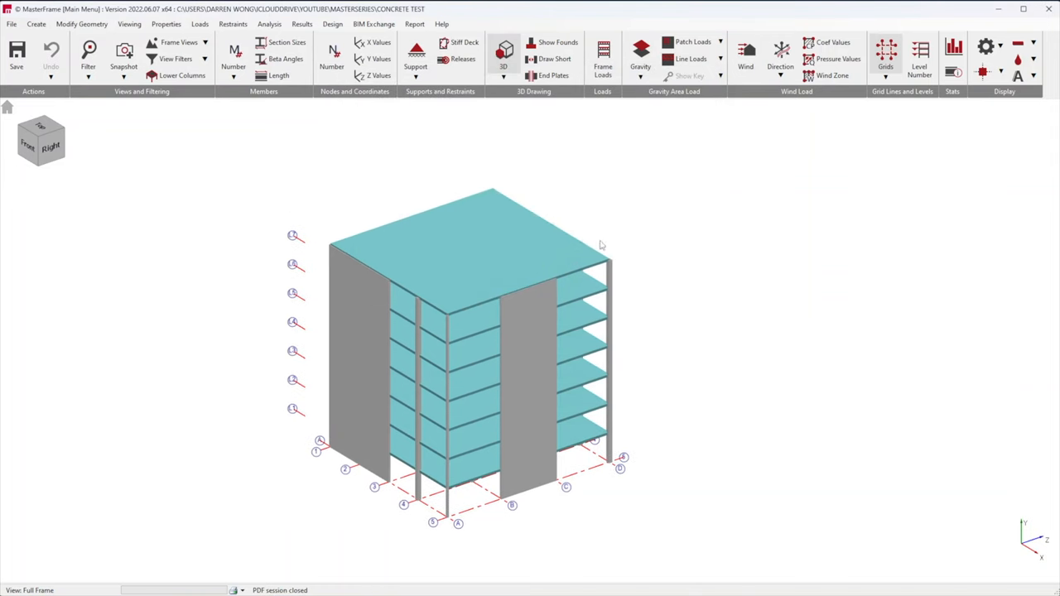
left_click(984, 47)
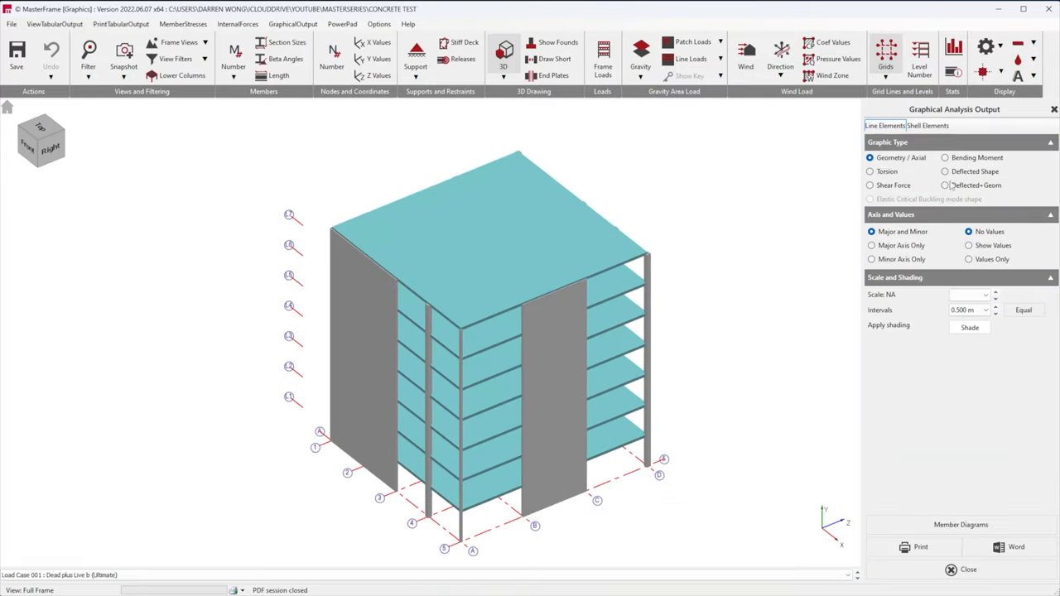
left_click(945, 157)
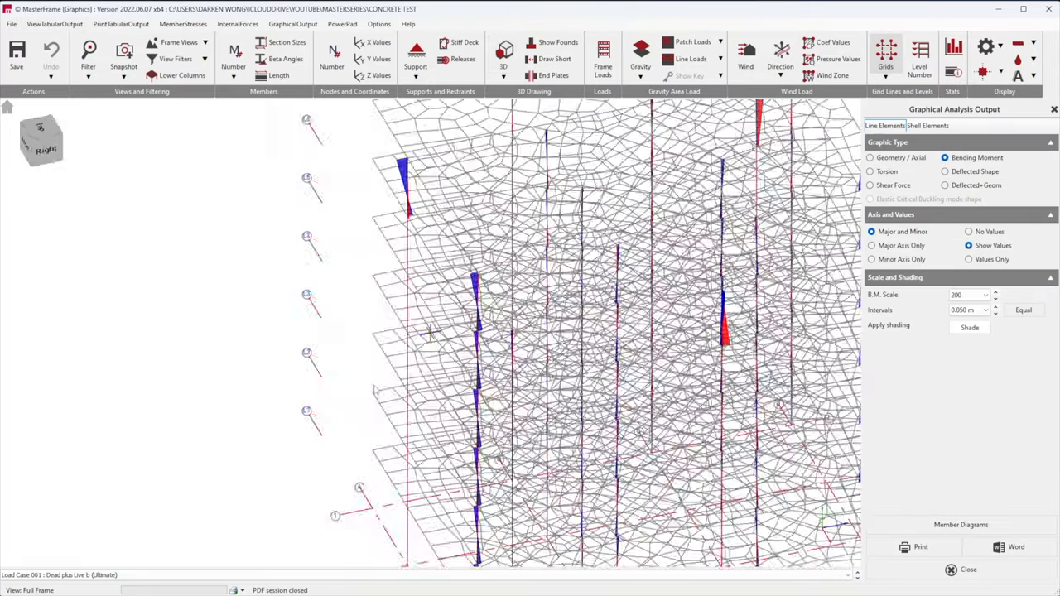